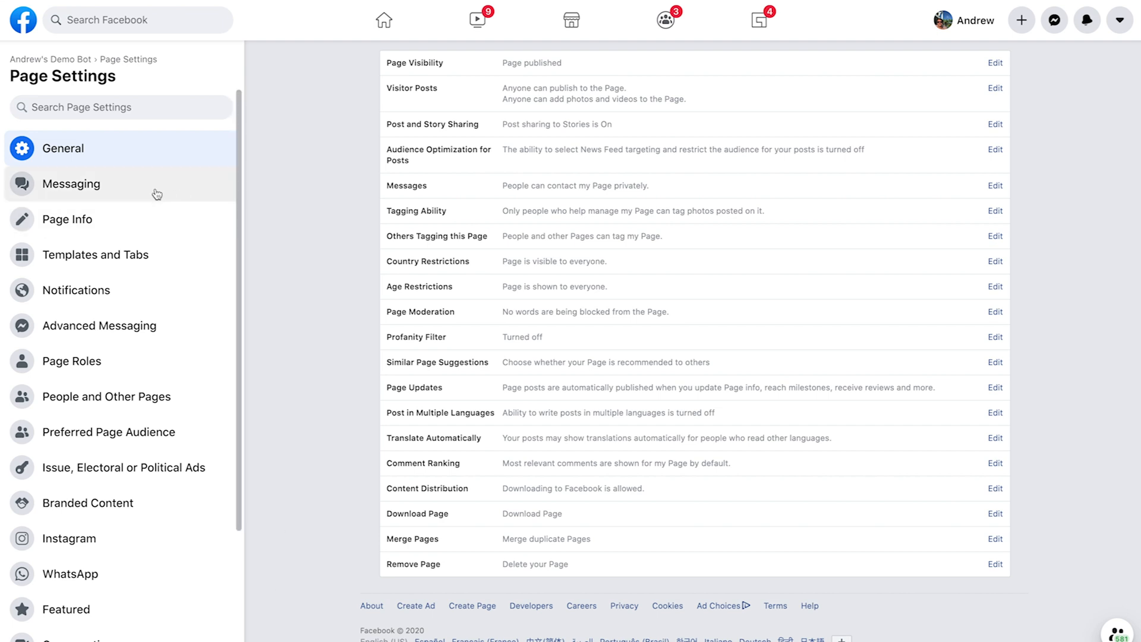
# - Start the Chat Plugin setup from 'Add Messenger to your website' in Messaging settings
pyautogui.click(71, 183)
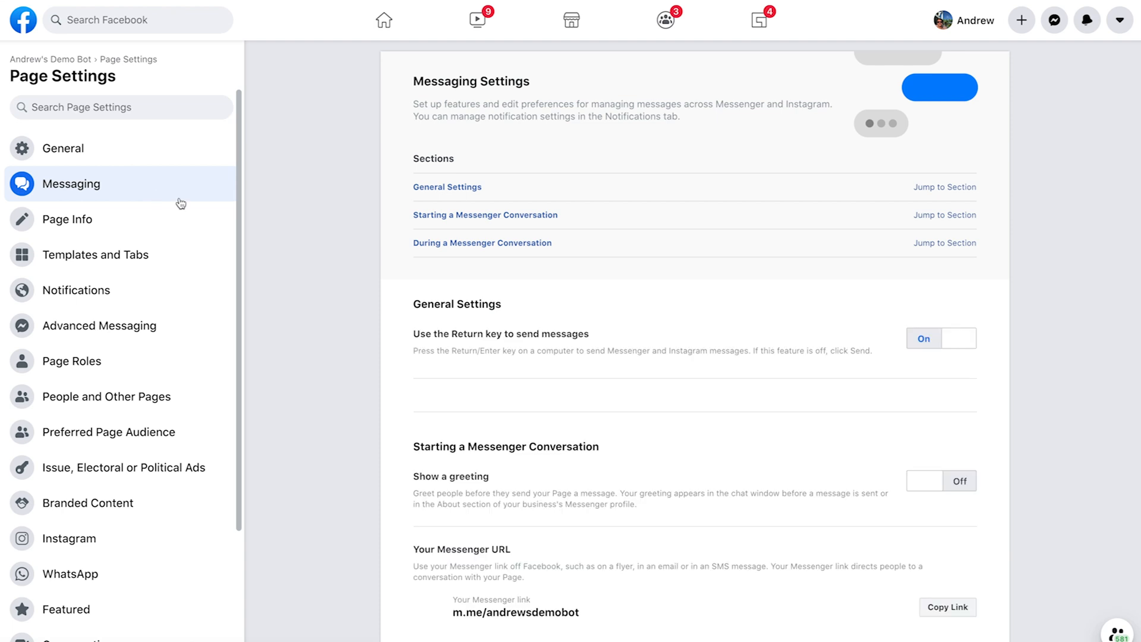
pyautogui.scroll(-3)
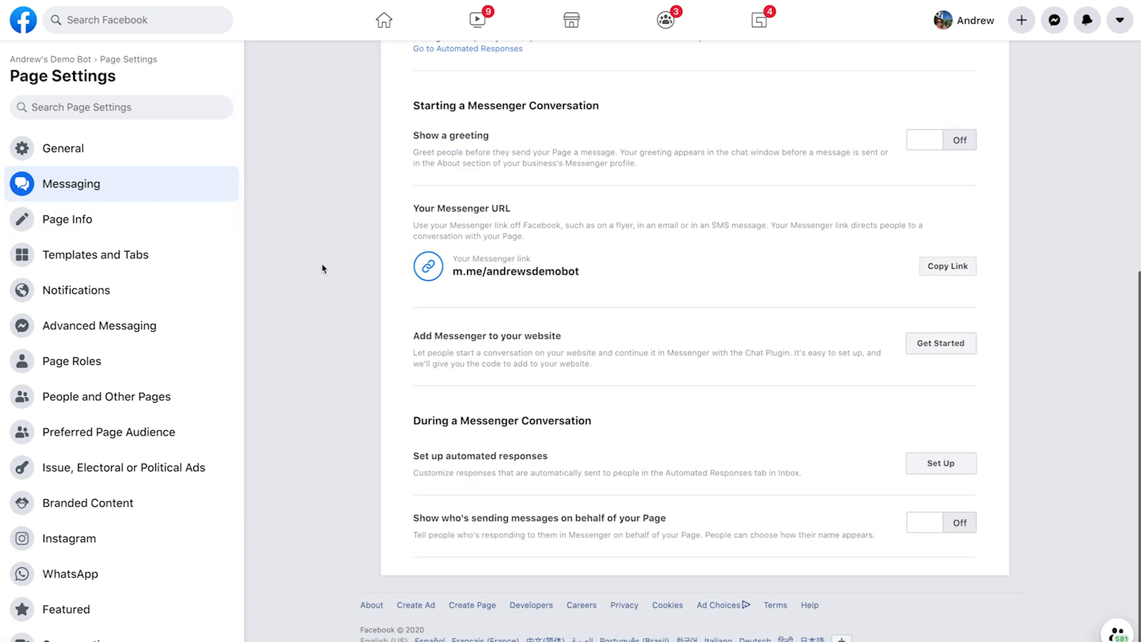
pyautogui.moveTo(554, 412)
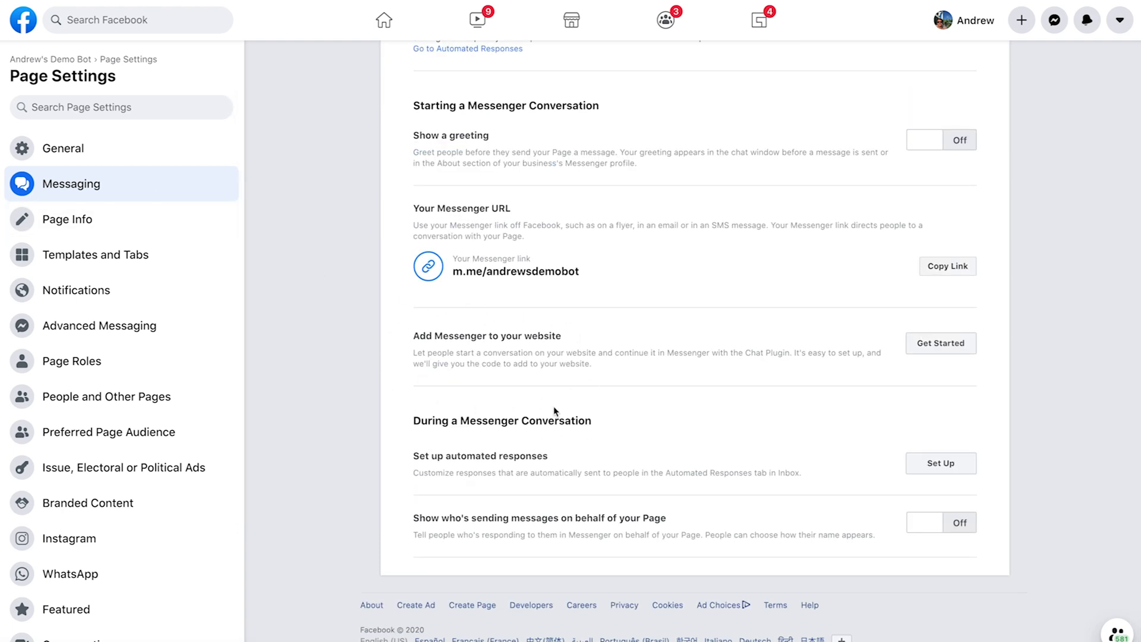
pyautogui.click(940, 342)
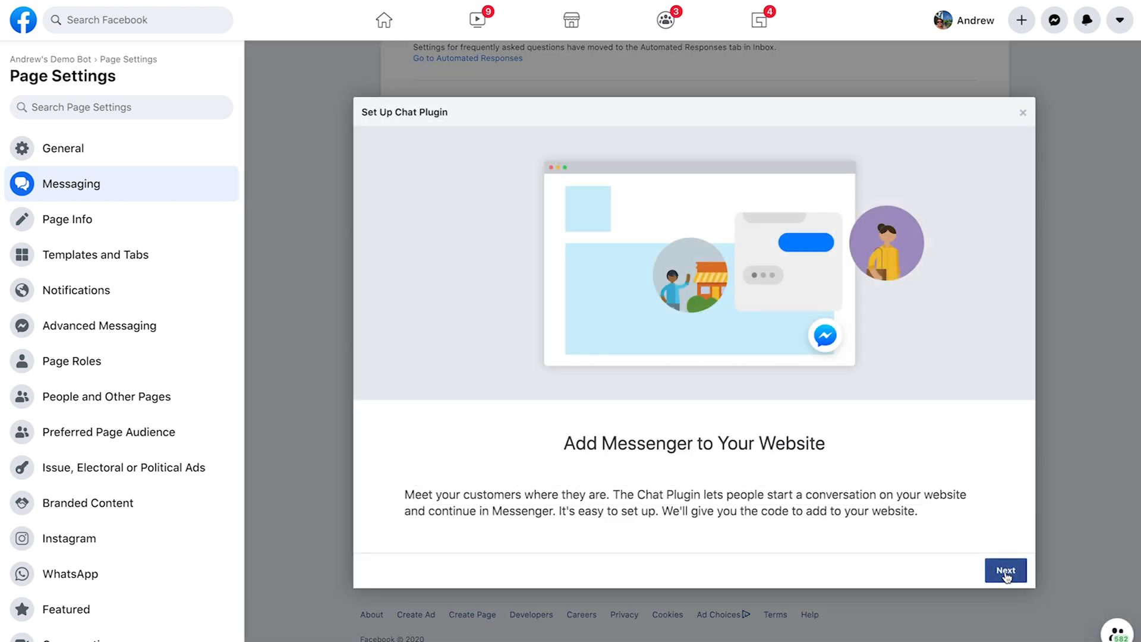
# - Keep the greeting 'Hi! How can we help you?' and leave Guest Mode Status on
pyautogui.click(1006, 570)
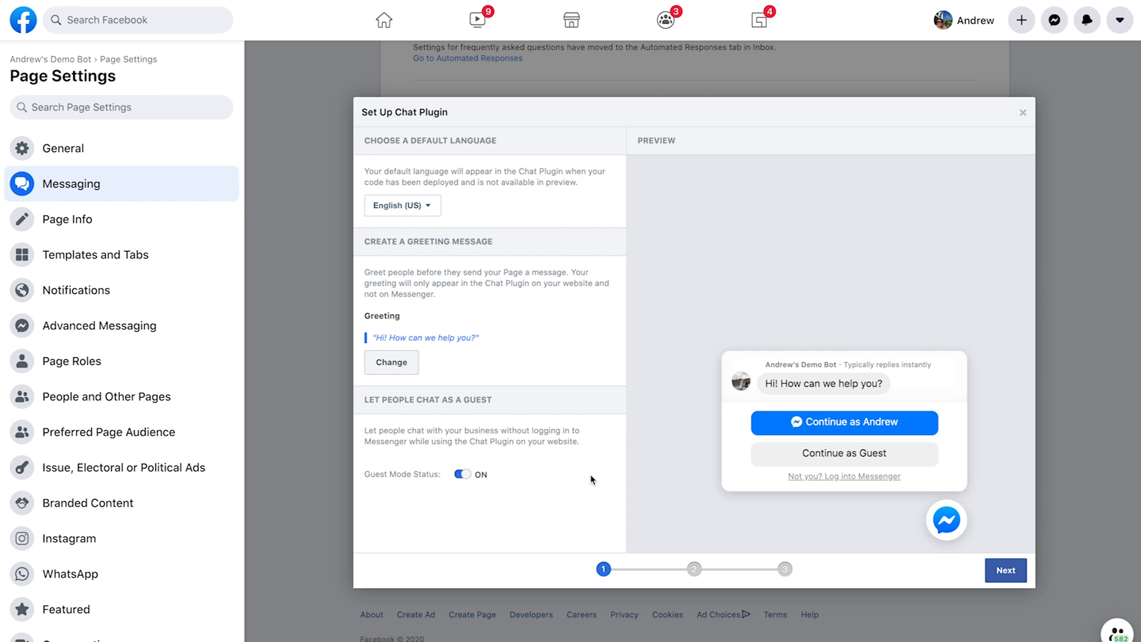
pyautogui.moveTo(413, 228)
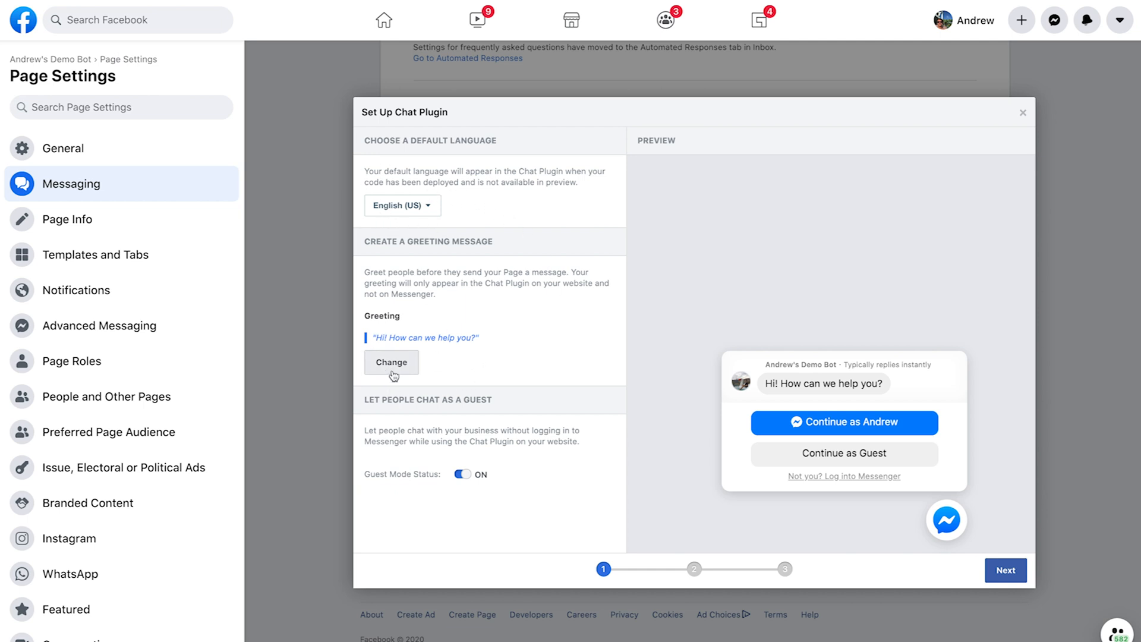
pyautogui.click(391, 361)
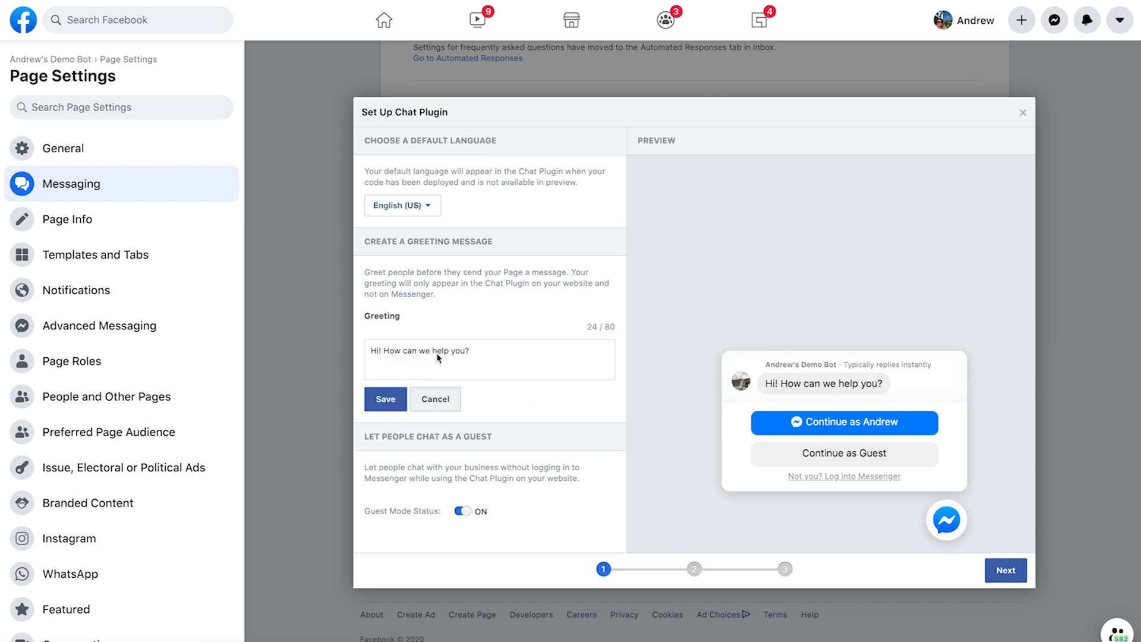
pyautogui.click(385, 400)
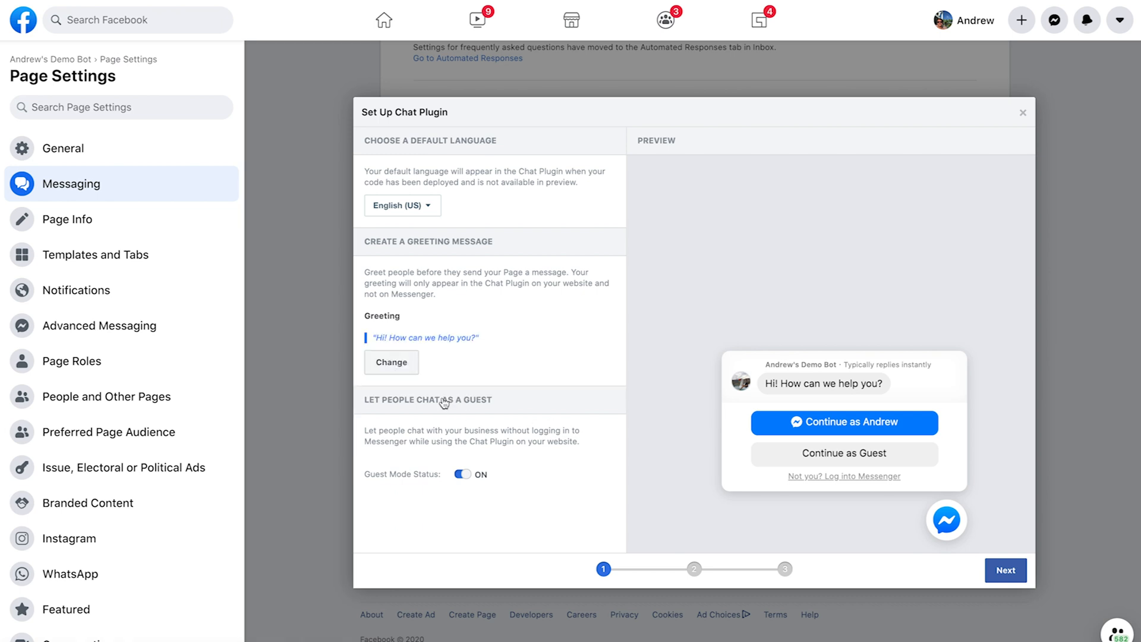
pyautogui.moveTo(440, 523)
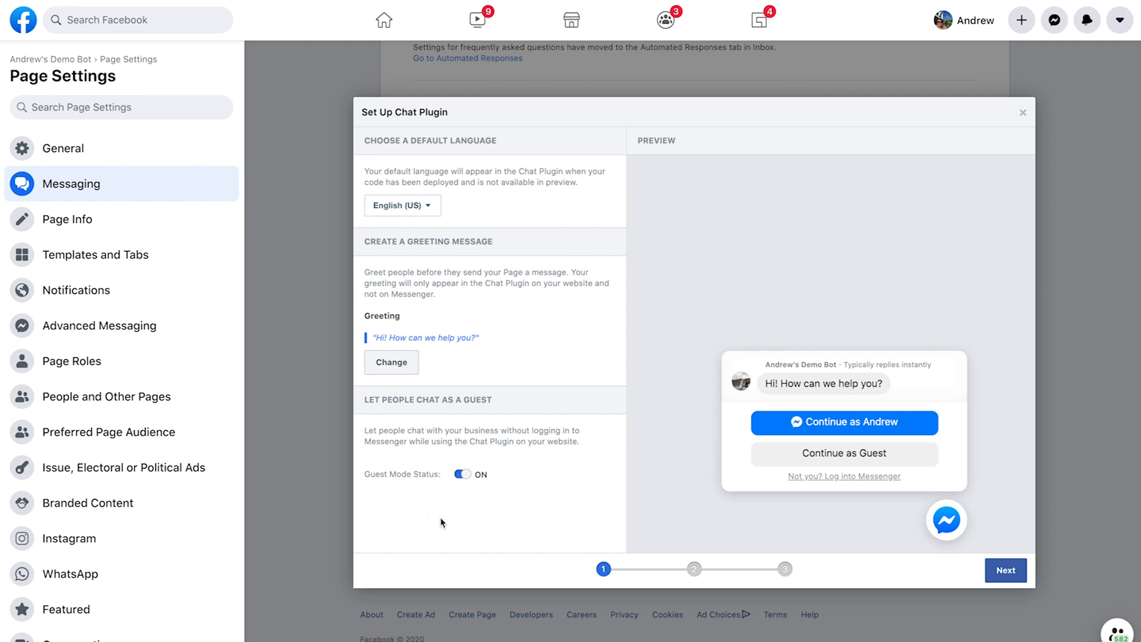
pyautogui.moveTo(490, 524)
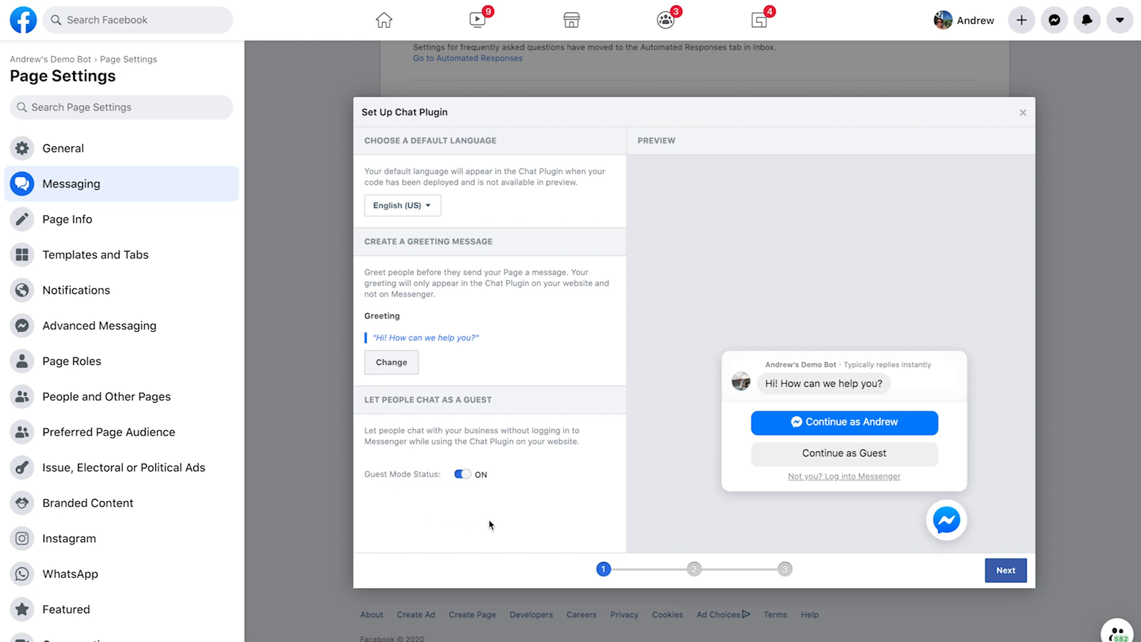
pyautogui.moveTo(409, 498)
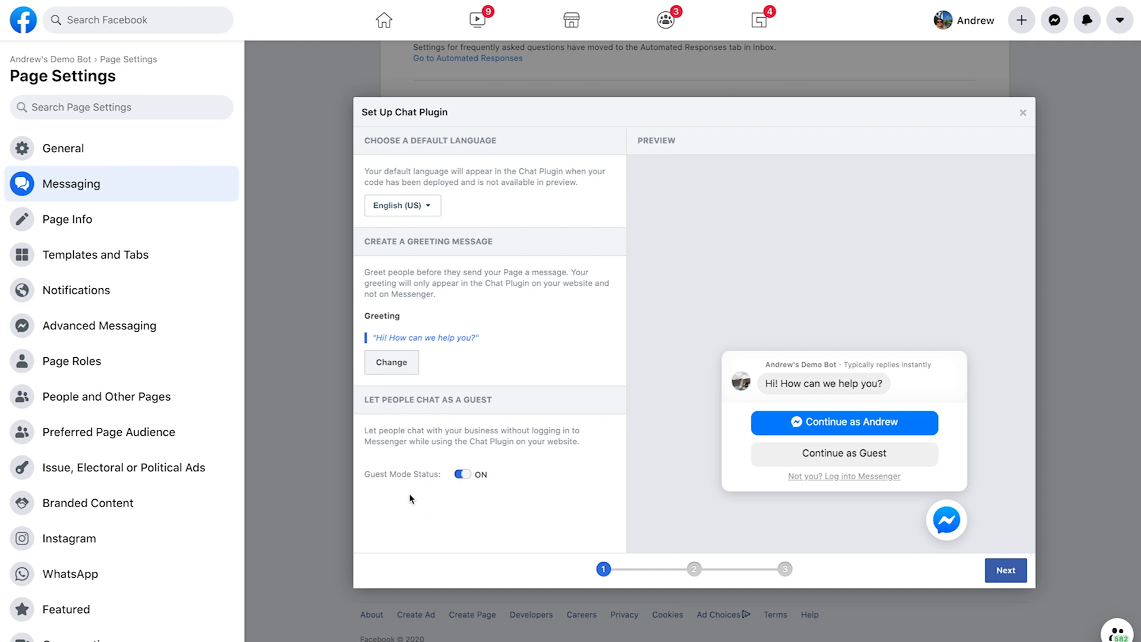
pyautogui.moveTo(466, 514)
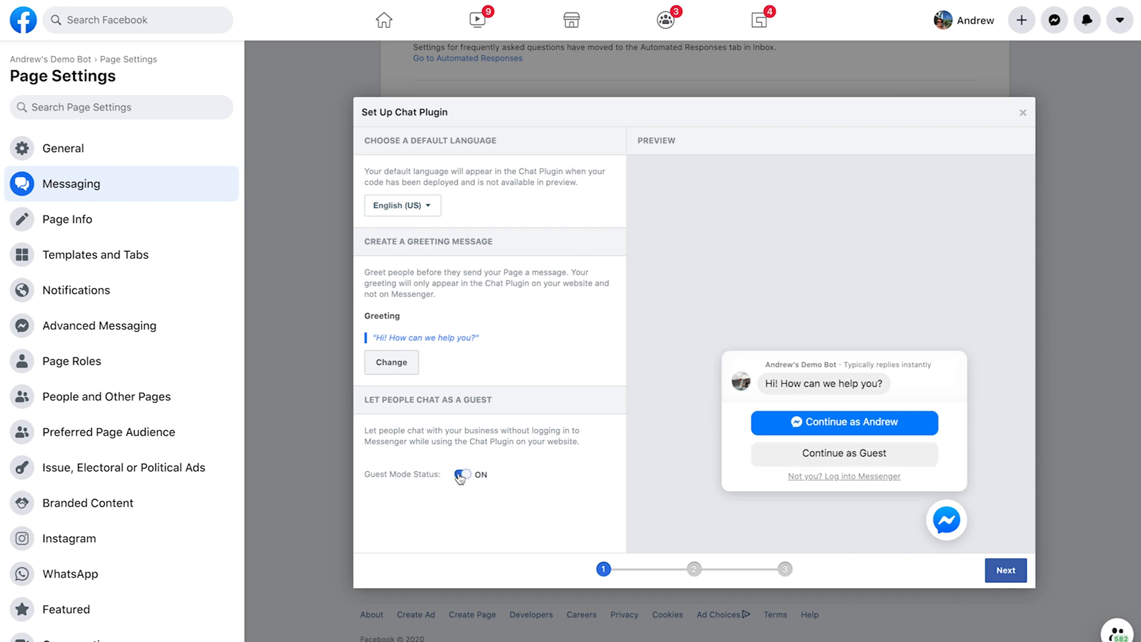
pyautogui.click(462, 474)
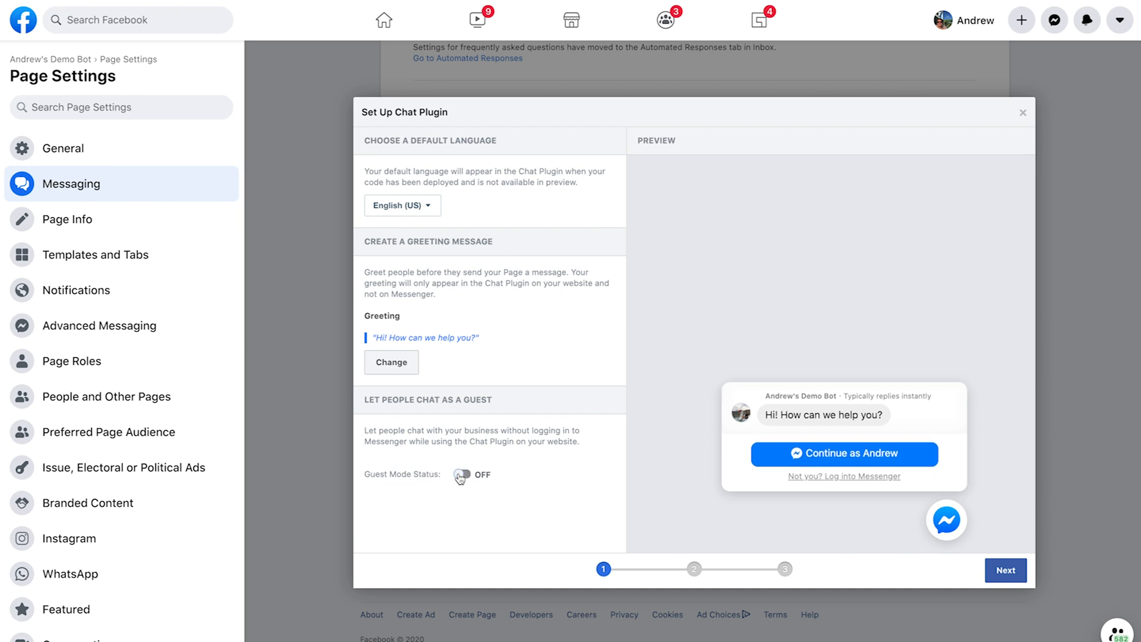
pyautogui.click(463, 474)
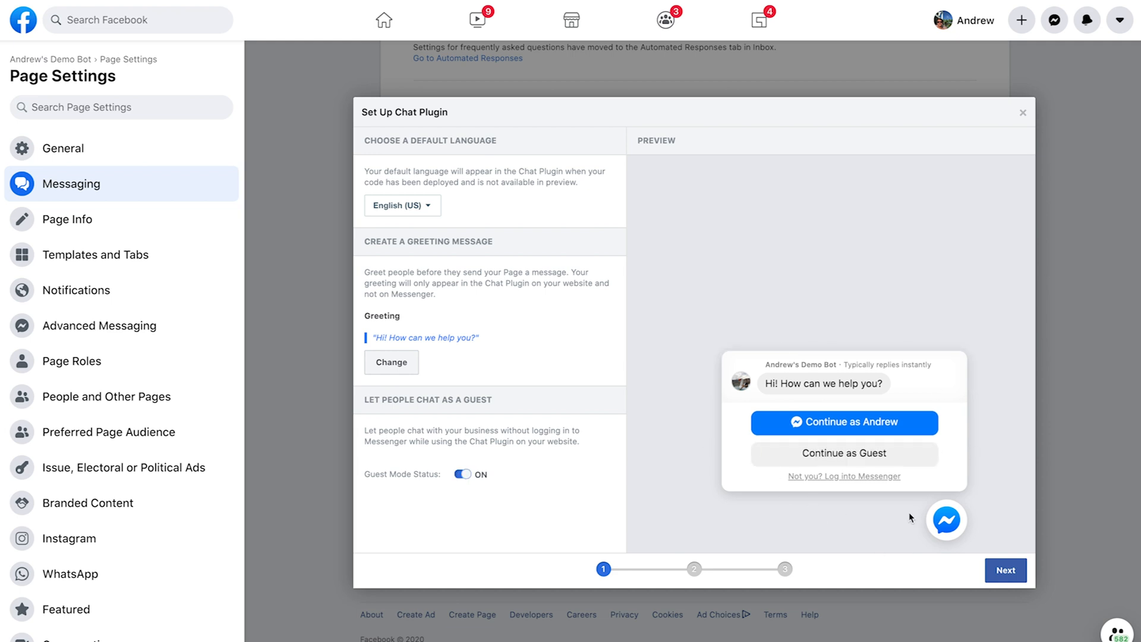
pyautogui.moveTo(920, 507)
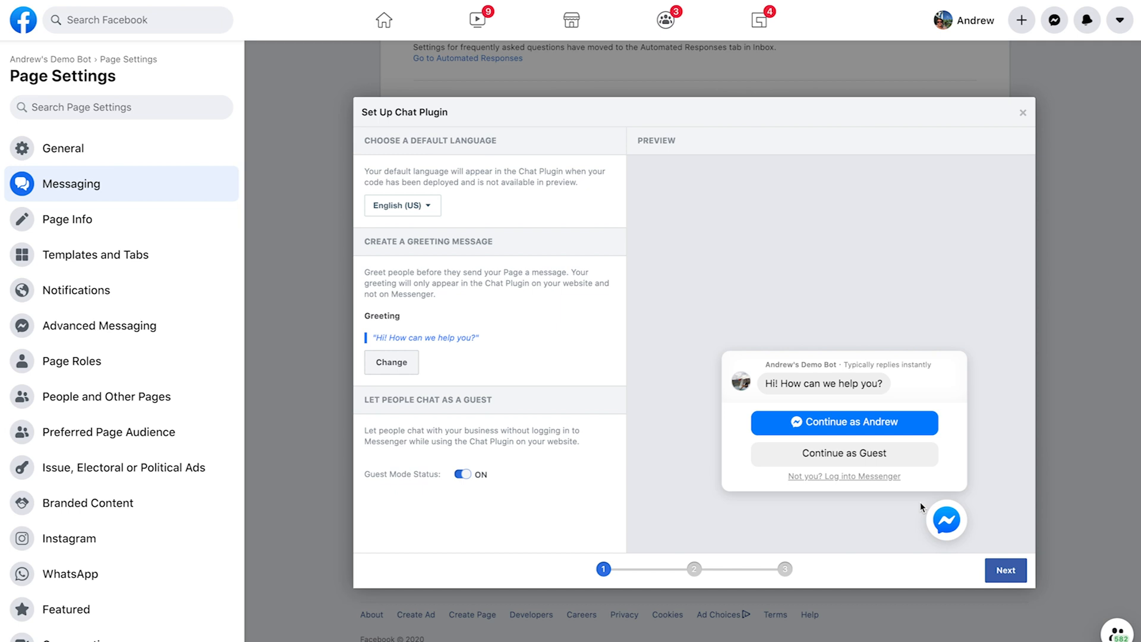
# - Advance to the Appearance step with custom colour #0084ff
pyautogui.click(1004, 570)
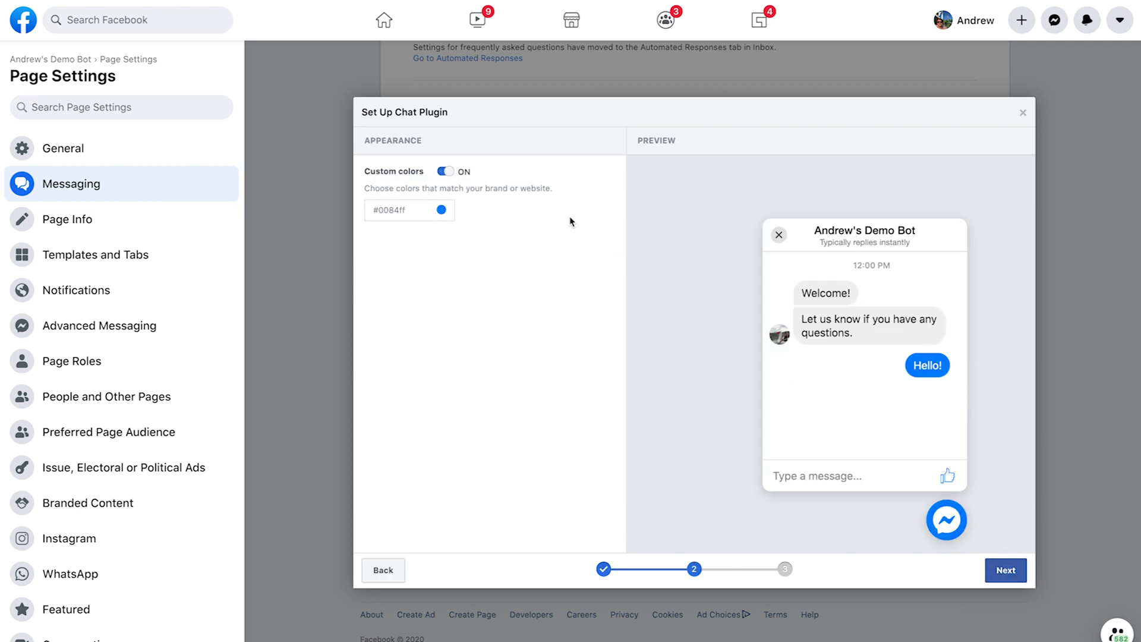
pyautogui.moveTo(959, 379)
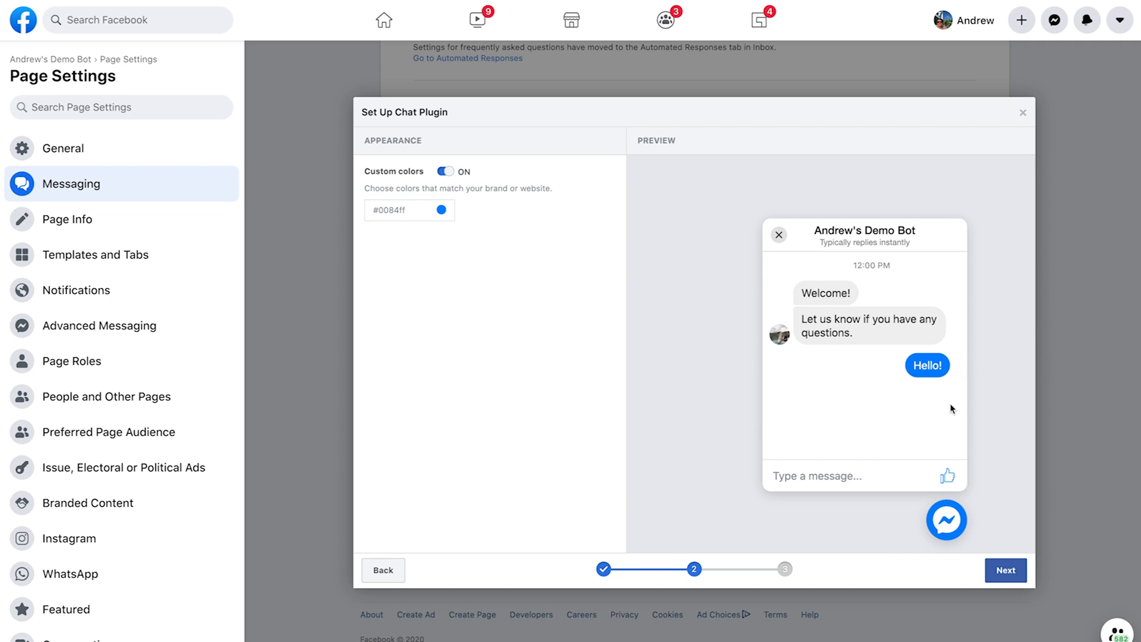
pyautogui.moveTo(981, 408)
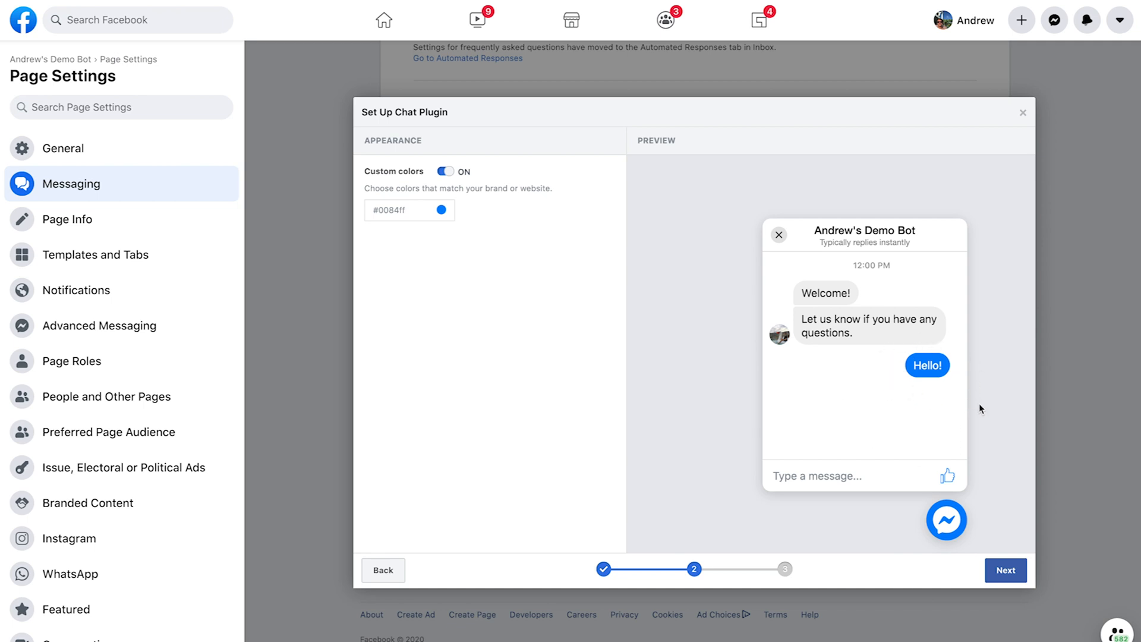
pyautogui.moveTo(498, 340)
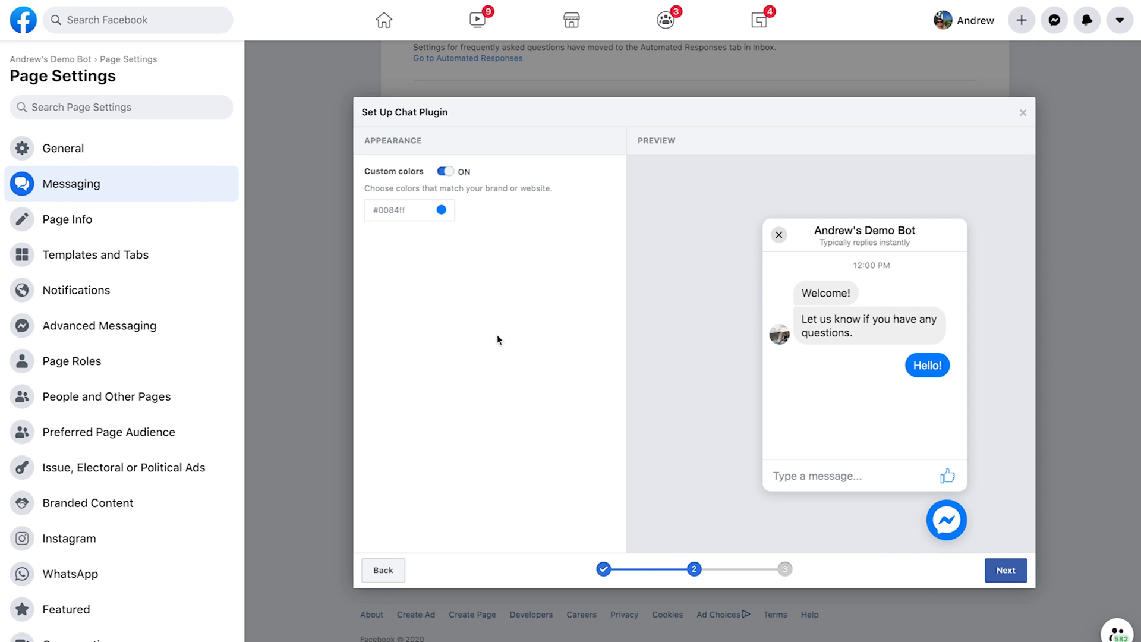
pyautogui.moveTo(885, 513)
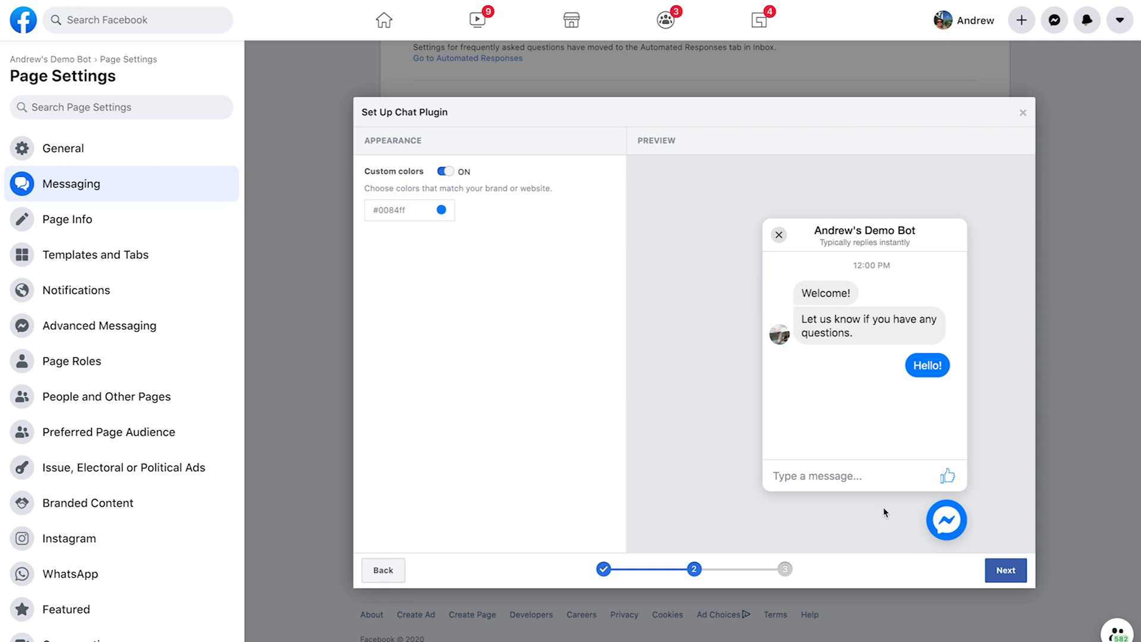
# - Copy the Chat Plugin code snippet and finish the setup
pyautogui.click(1005, 570)
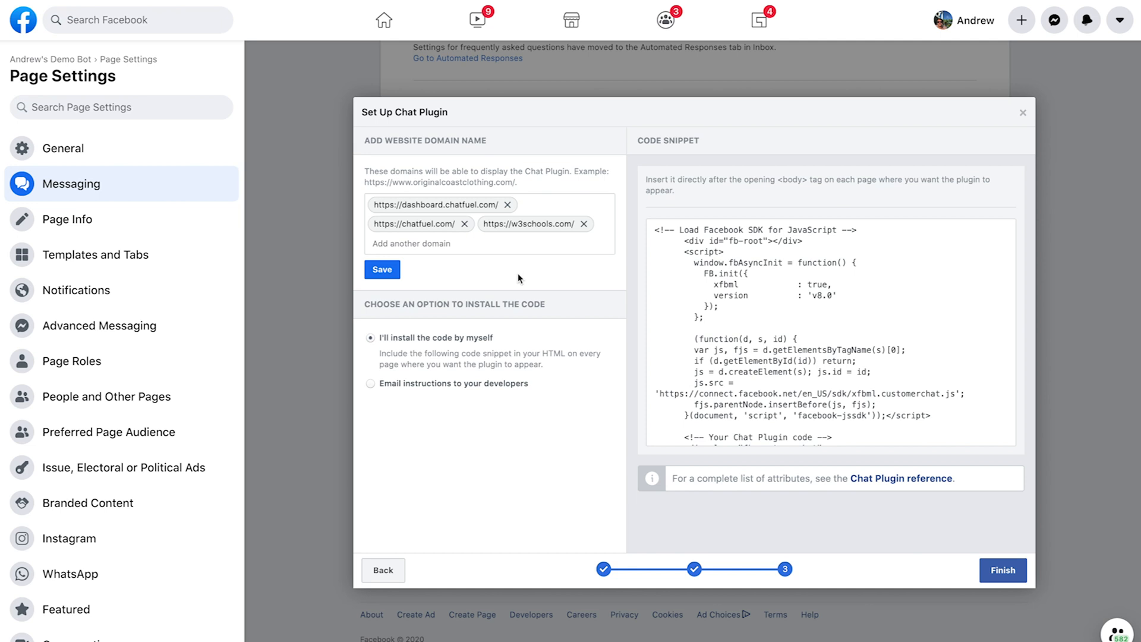
pyautogui.moveTo(479, 192)
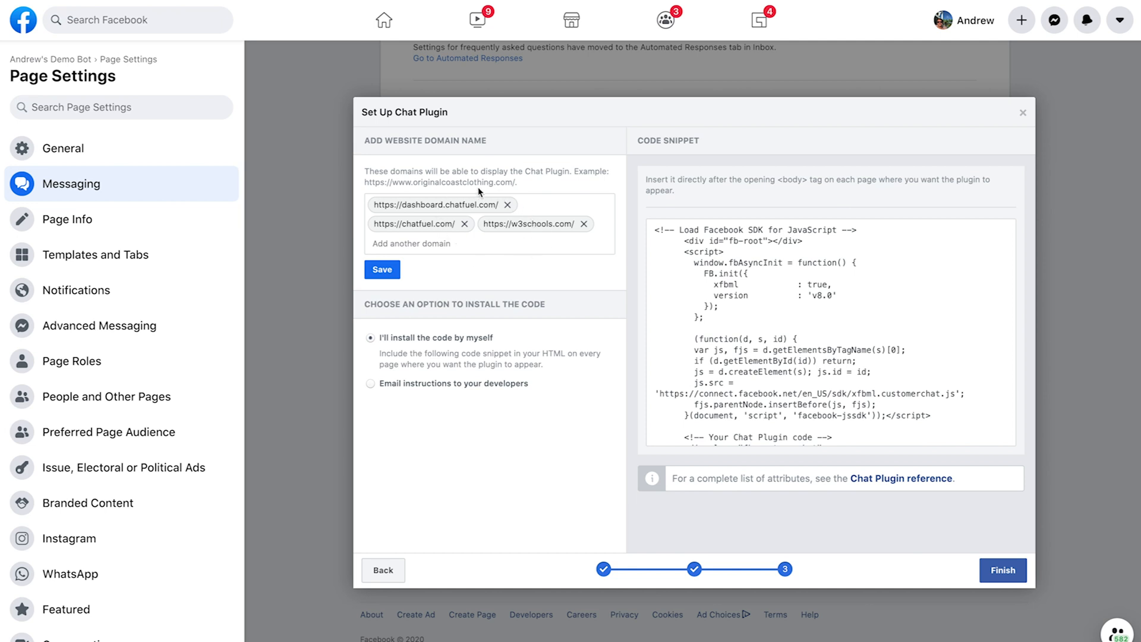
pyautogui.moveTo(511, 276)
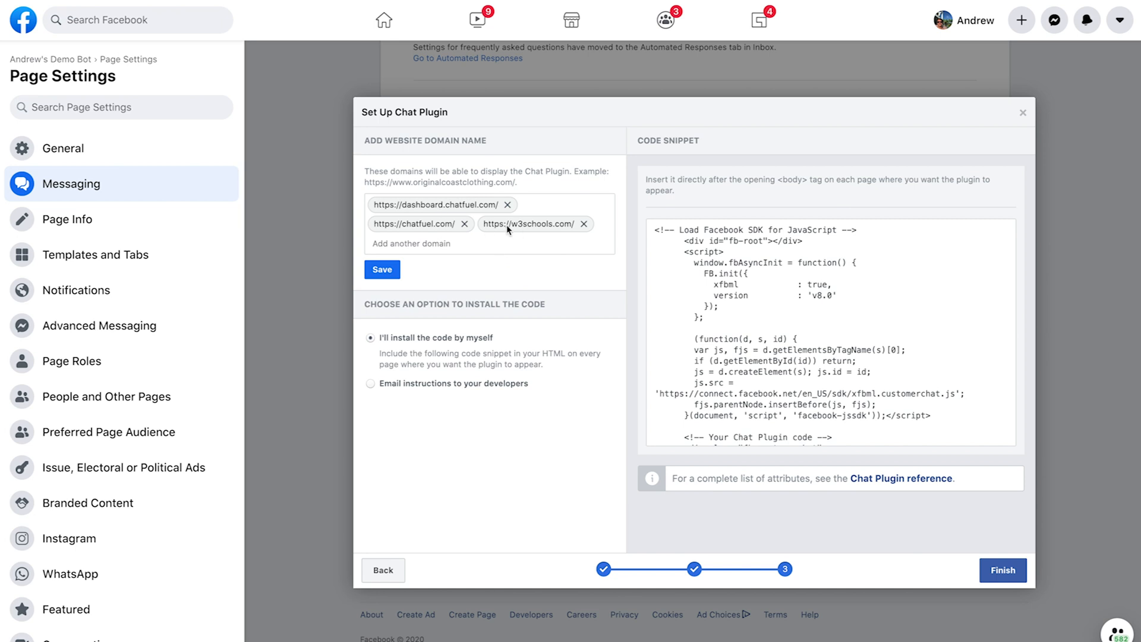
pyautogui.moveTo(560, 232)
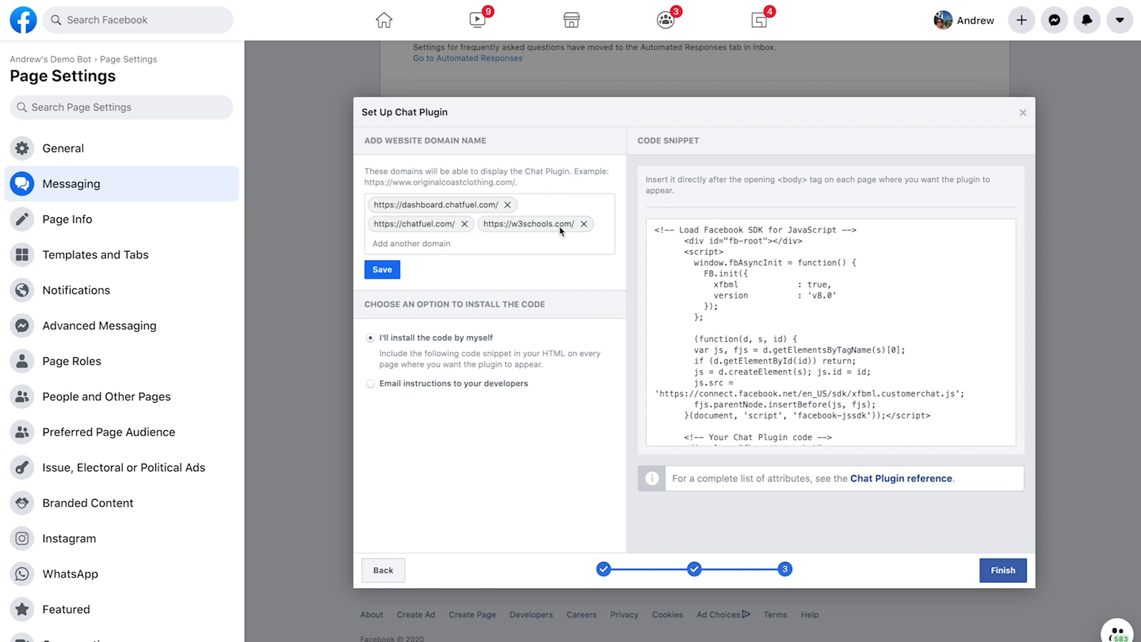
pyautogui.moveTo(436, 267)
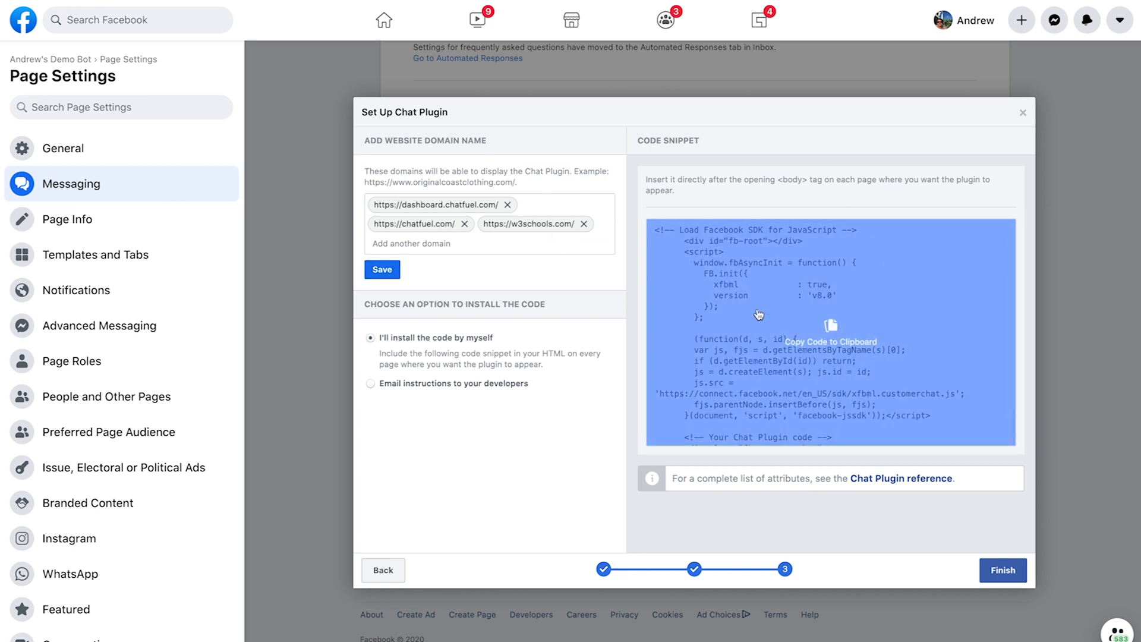
pyautogui.click(830, 328)
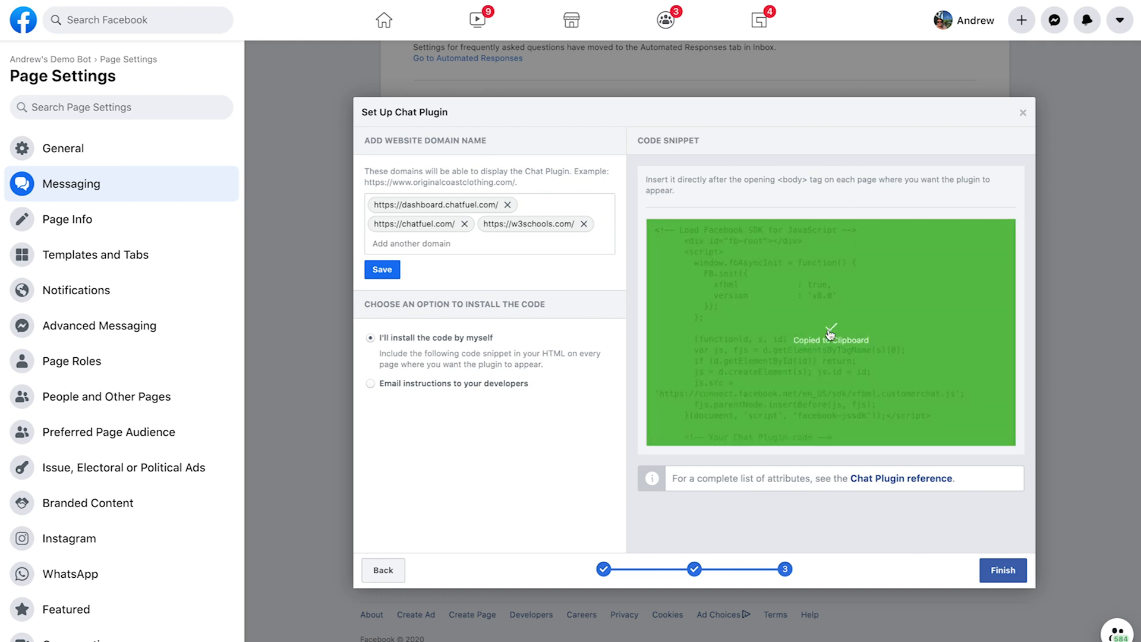
pyautogui.click(1003, 569)
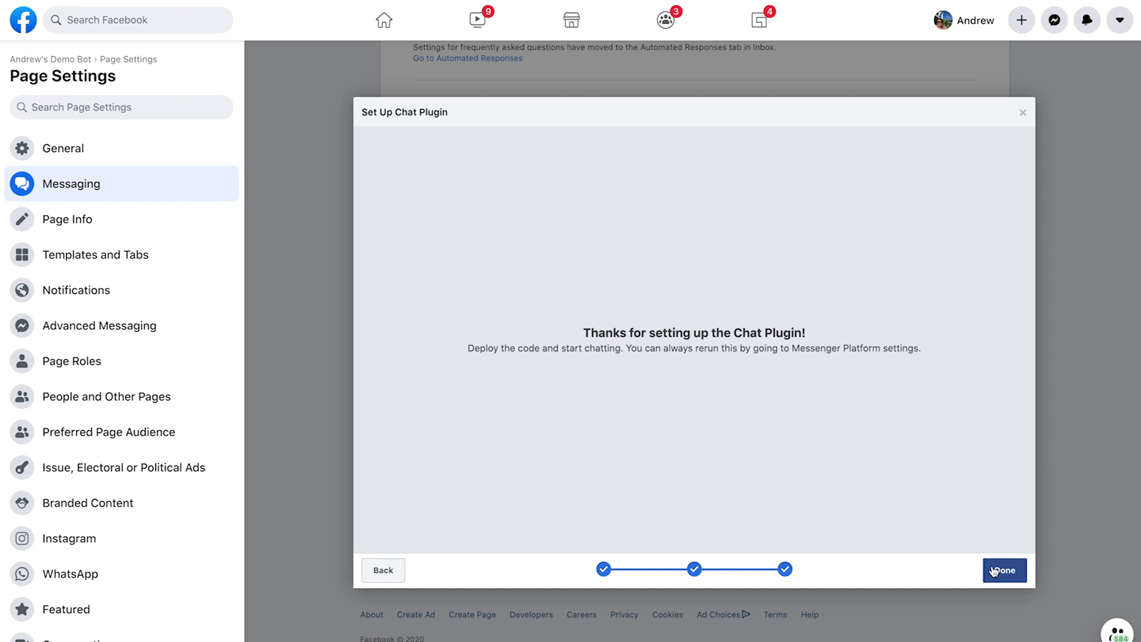
pyautogui.click(1004, 570)
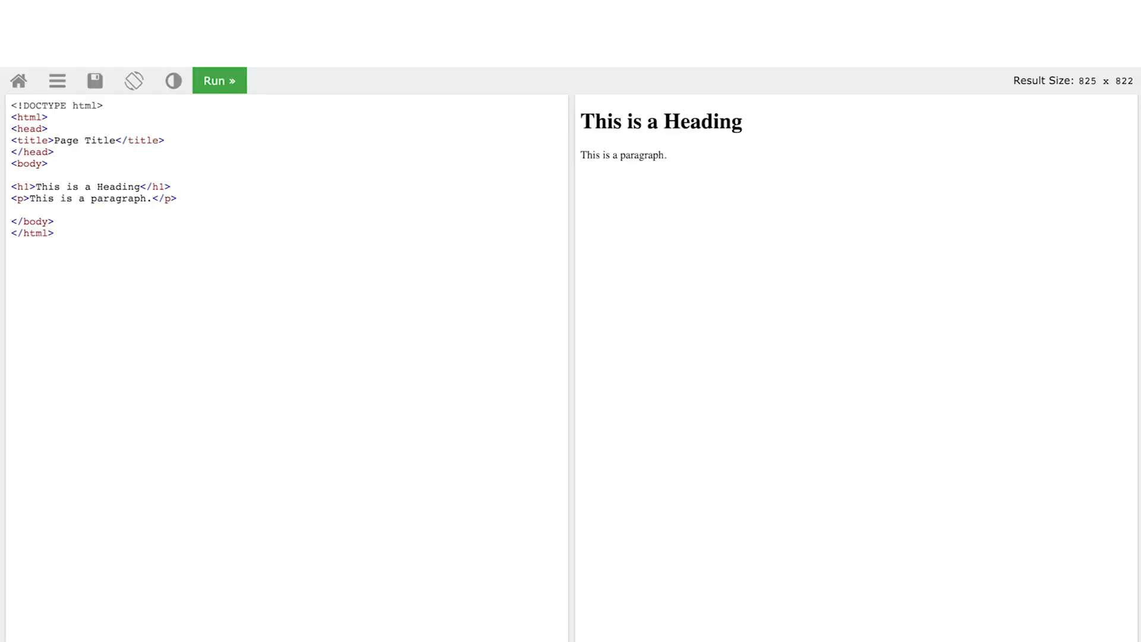
pyautogui.moveTo(437, 286)
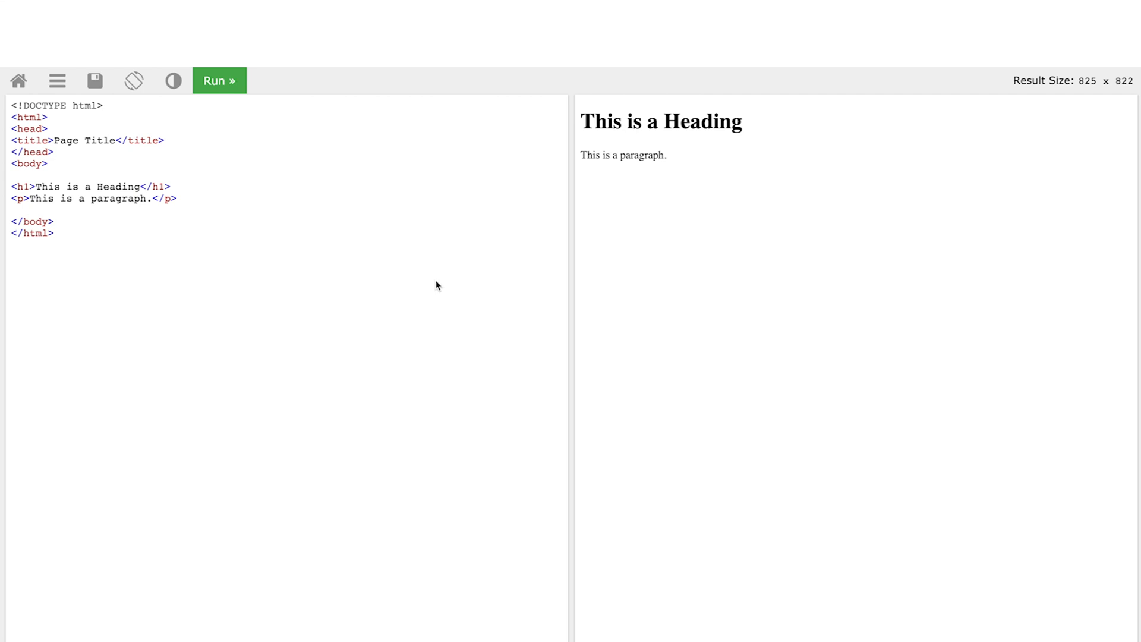
# - Paste the plugin snippet after <body> in the Tryit Editor and run the page
pyautogui.click(45, 158)
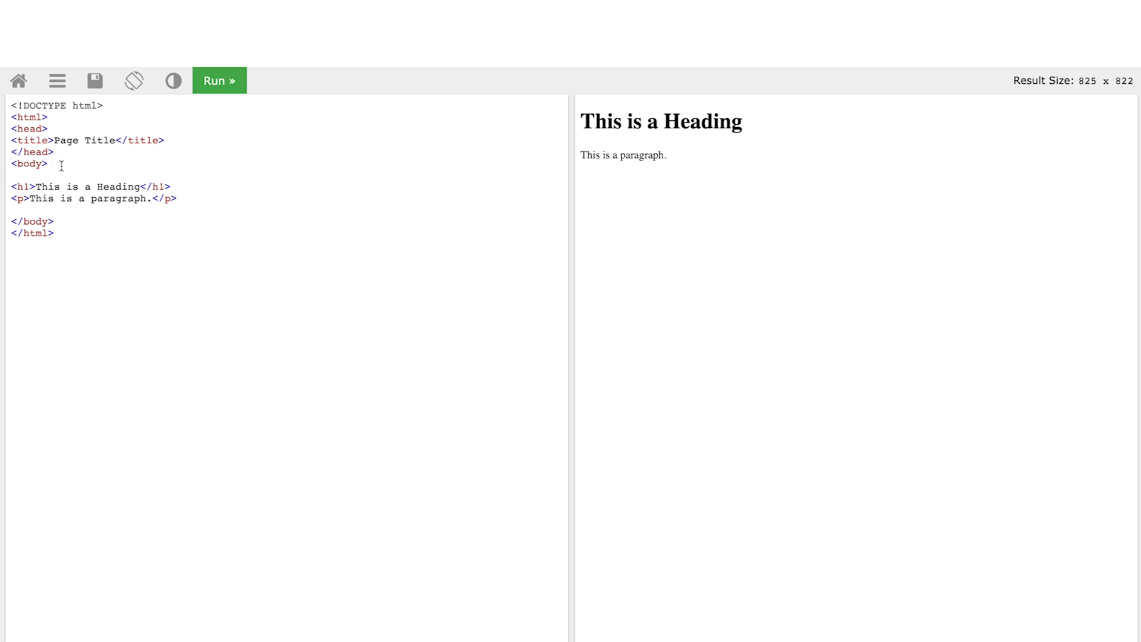
pyautogui.press('Enter')
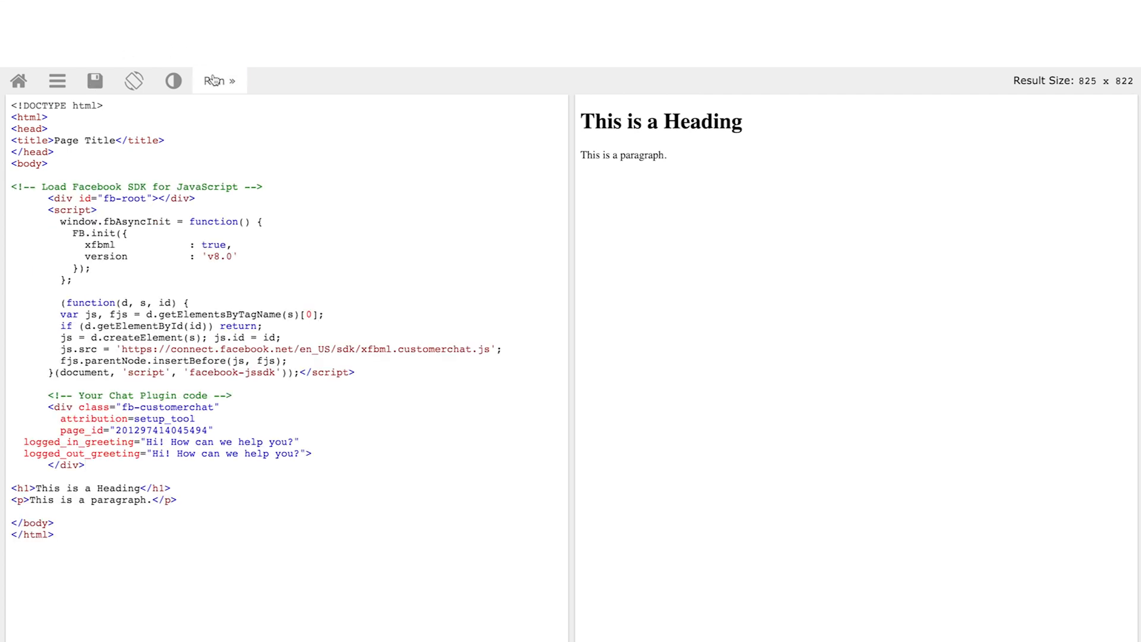
pyautogui.click(219, 79)
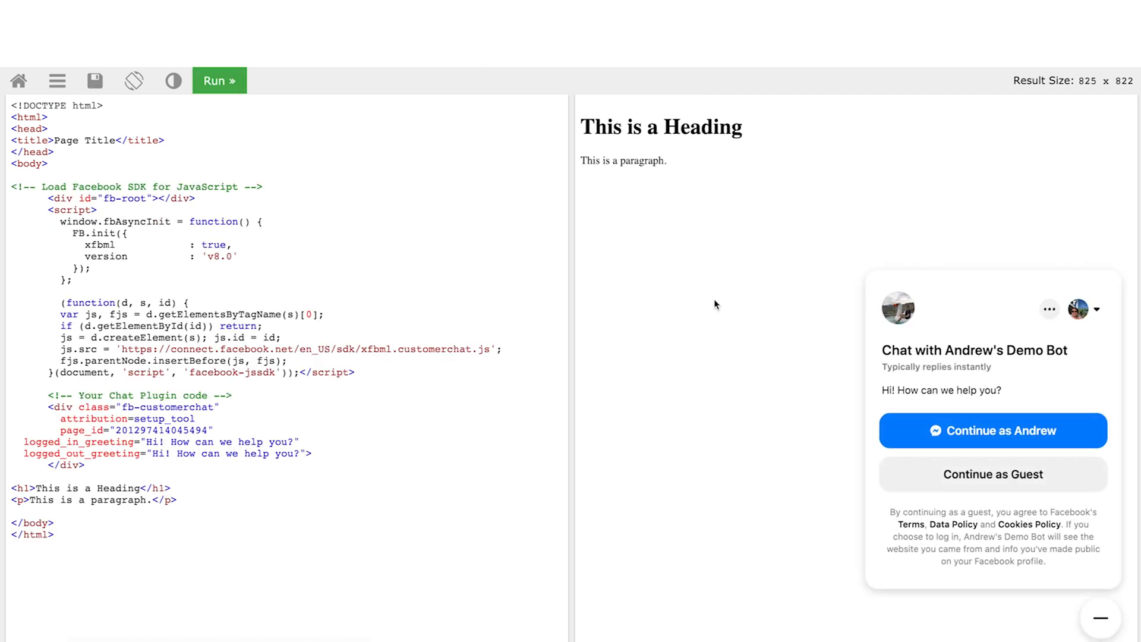
pyautogui.moveTo(908, 523)
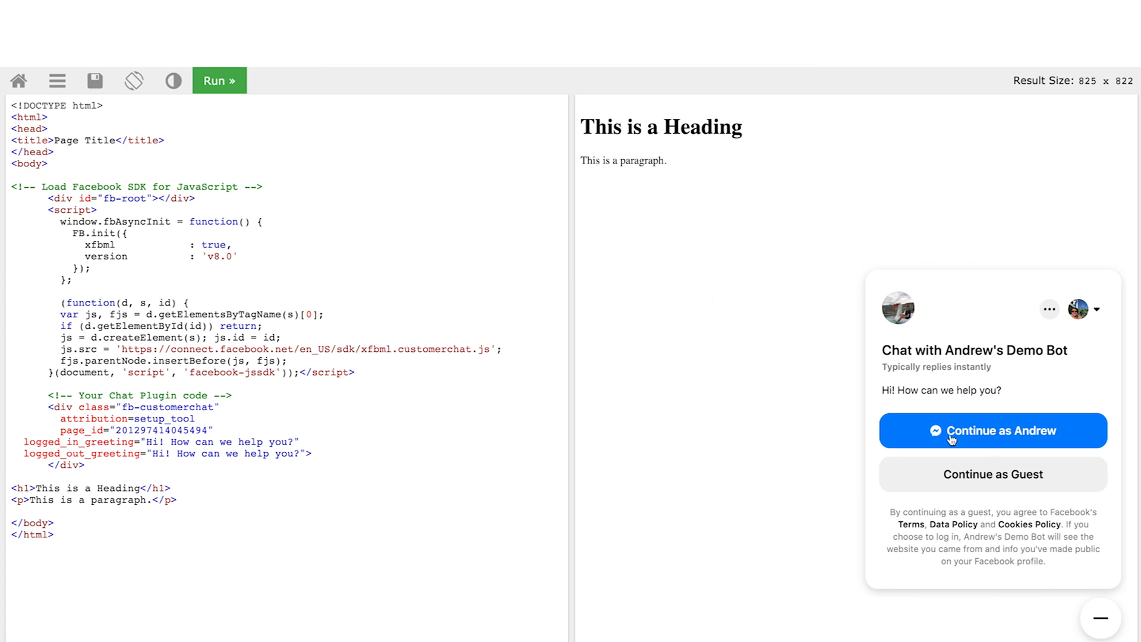
pyautogui.moveTo(973, 449)
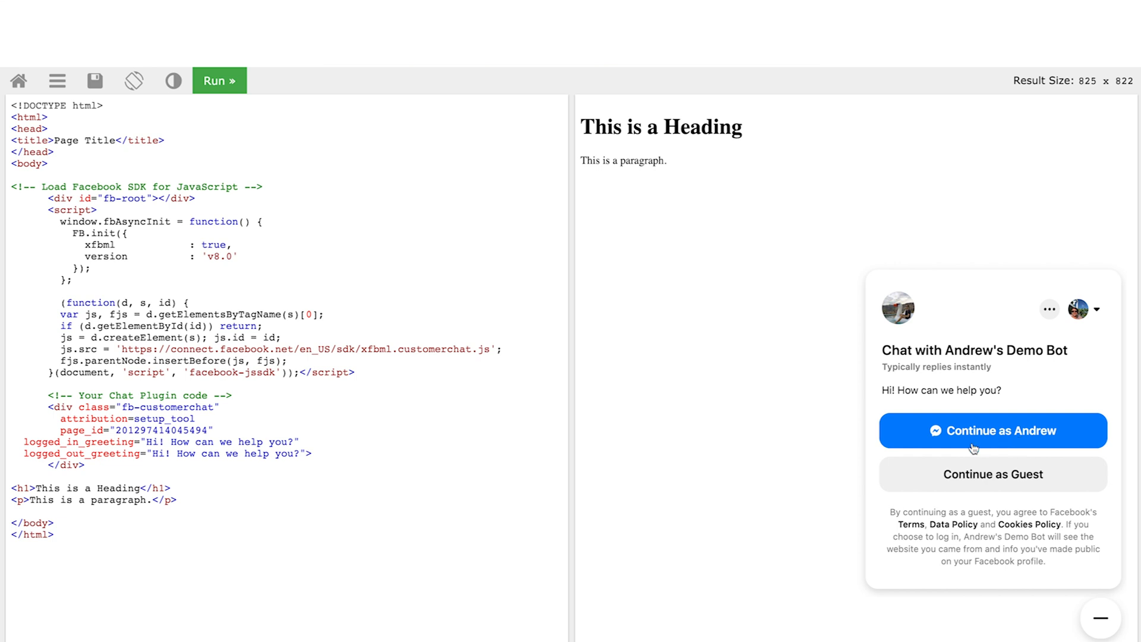
pyautogui.moveTo(816, 472)
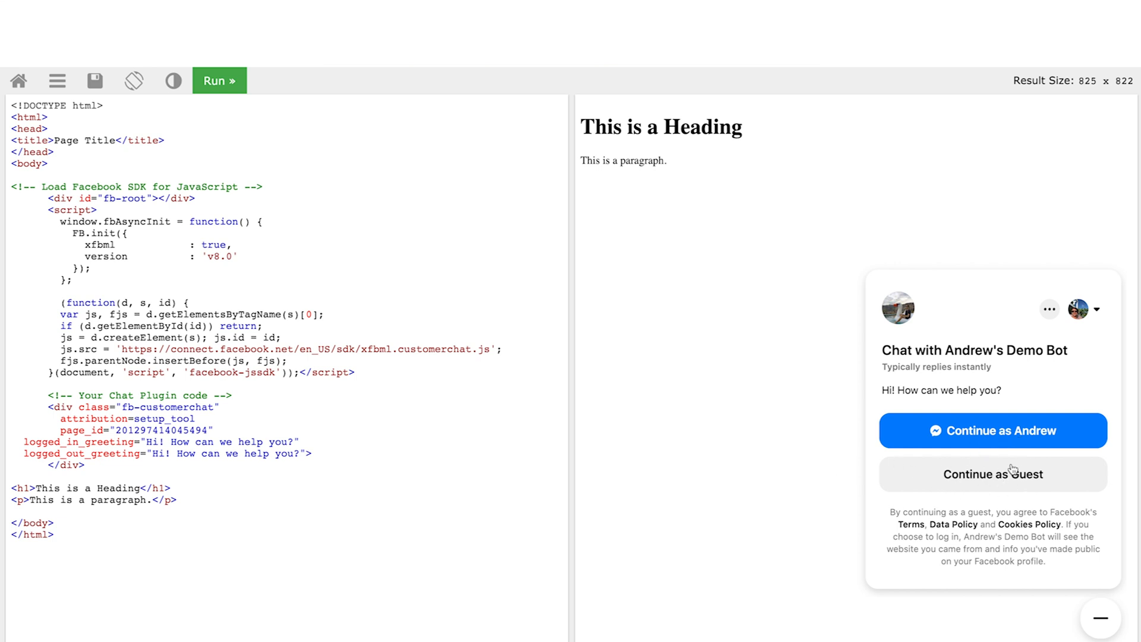
# - Continue as Guest in the embedded chat to receive the bot's Howdy greeting
pyautogui.click(993, 475)
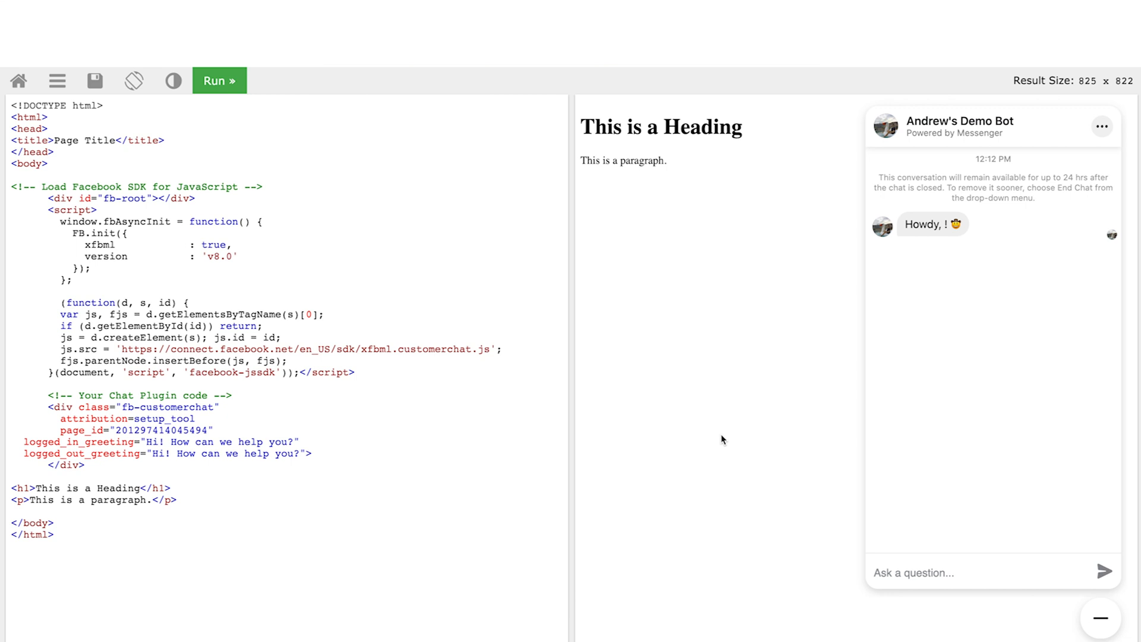
pyautogui.moveTo(968, 242)
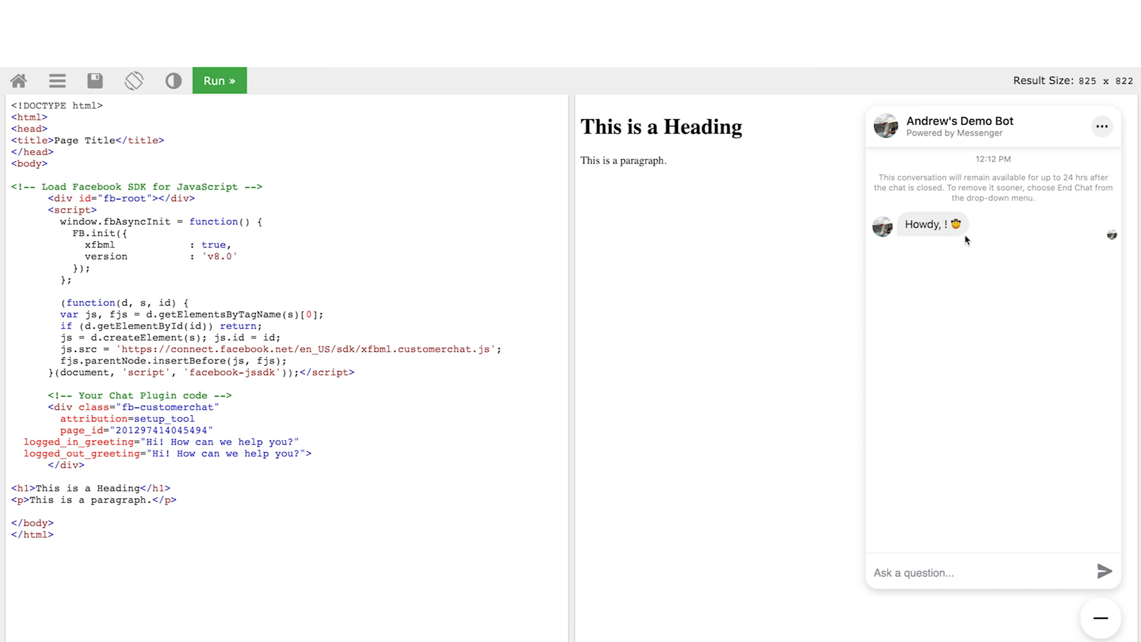
pyautogui.moveTo(734, 381)
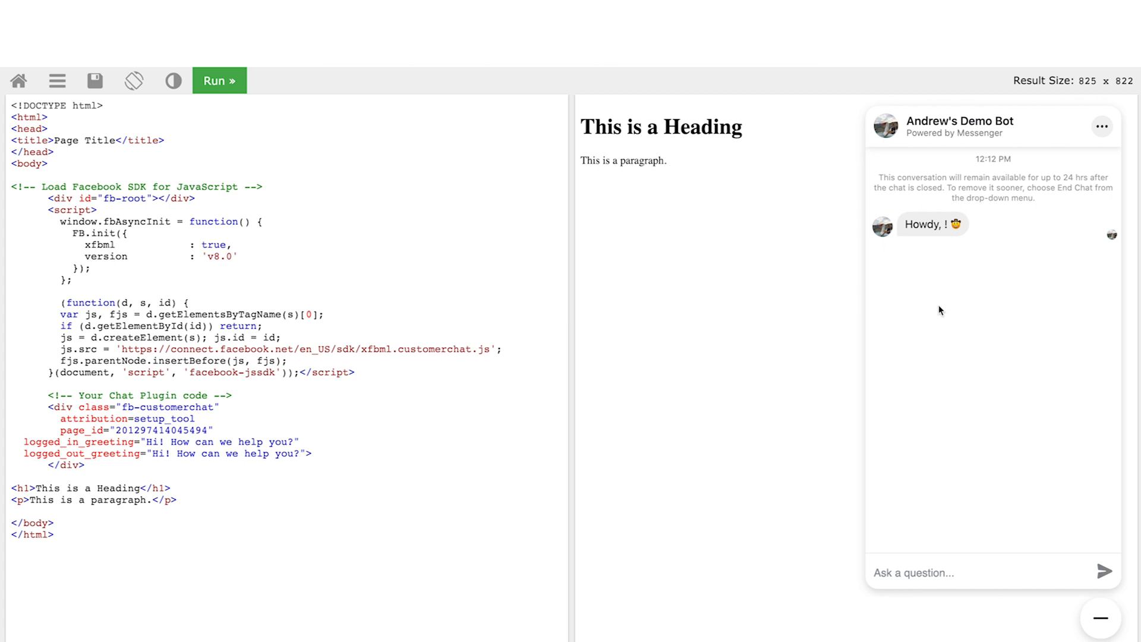
pyautogui.moveTo(958, 245)
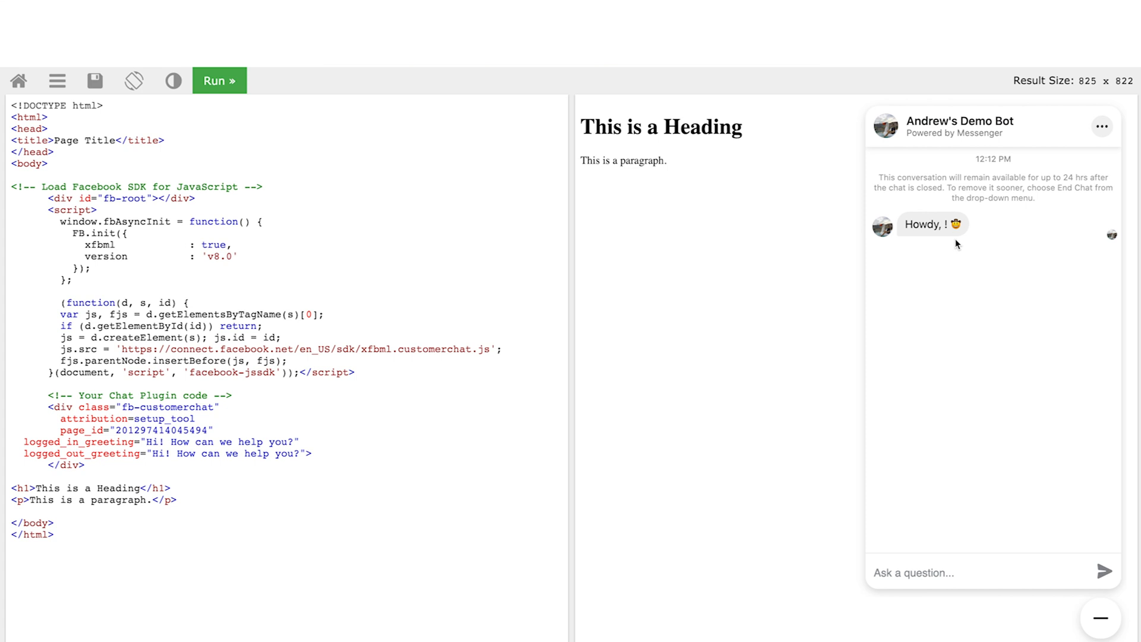
pyautogui.moveTo(940, 235)
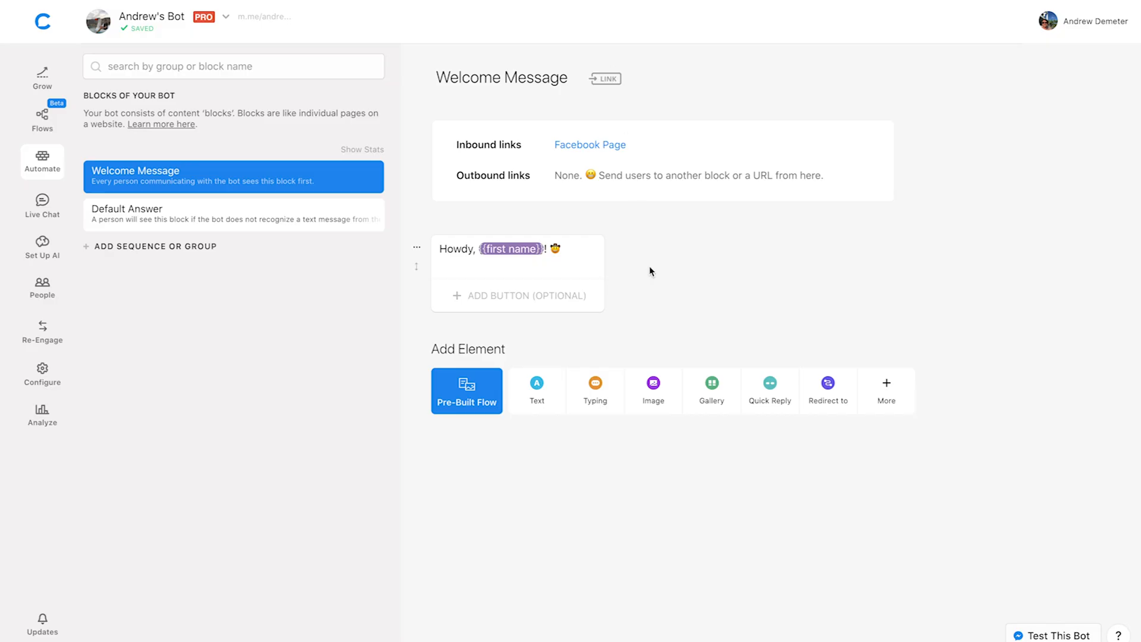
pyautogui.moveTo(624, 274)
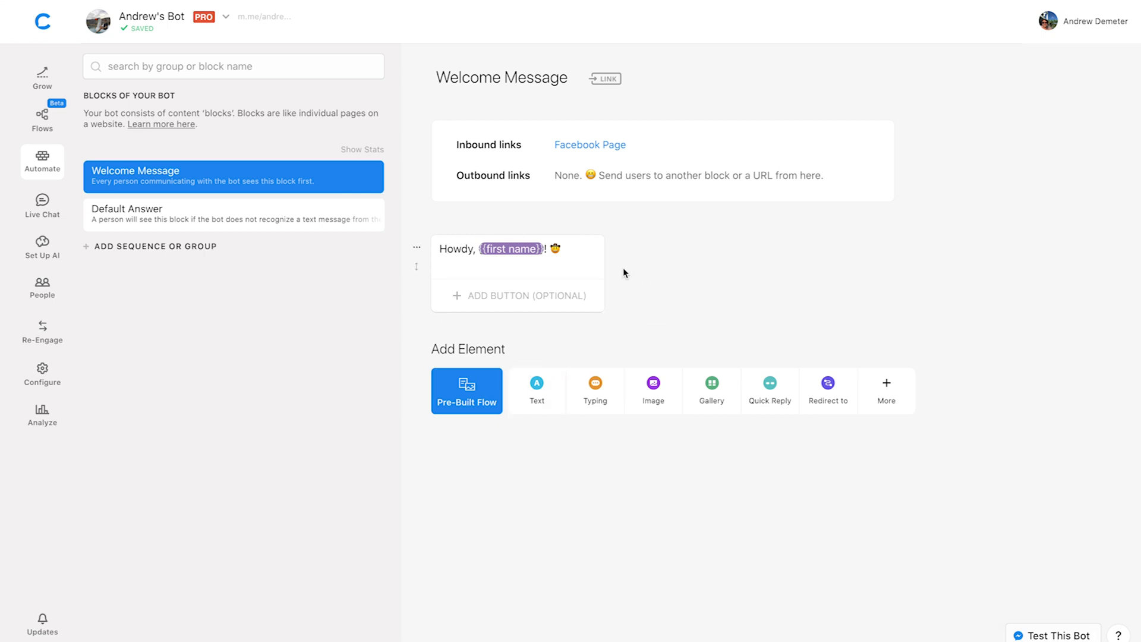
pyautogui.moveTo(675, 288)
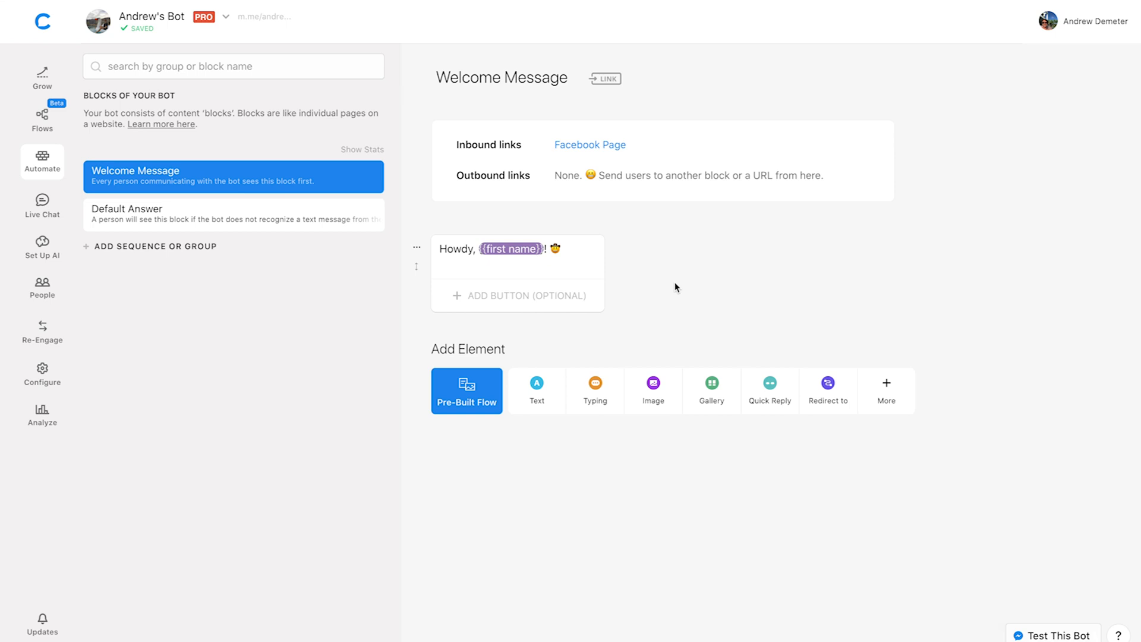
pyautogui.moveTo(663, 283)
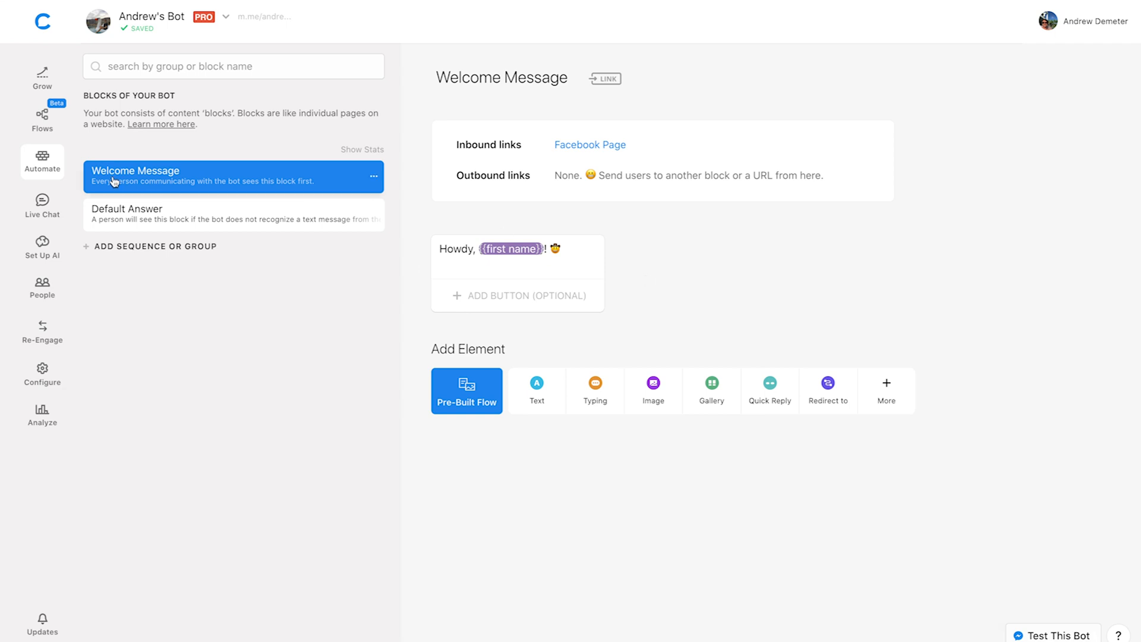
# - Show all Live Chat conversations and view the newest Unknown User's Howdy chat
pyautogui.click(41, 206)
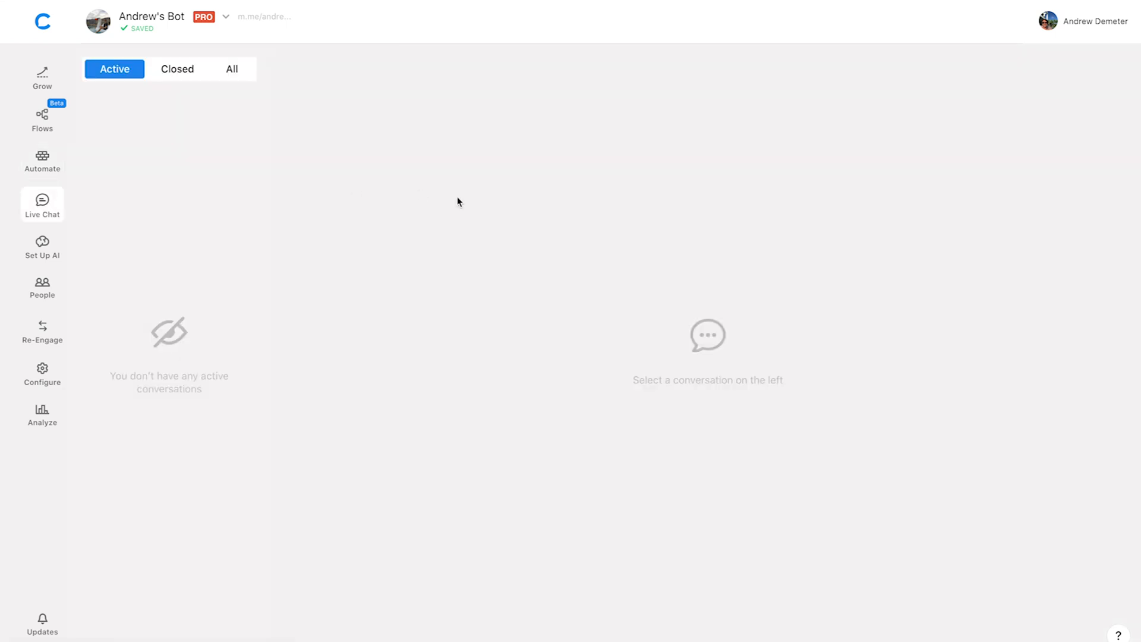
pyautogui.click(232, 69)
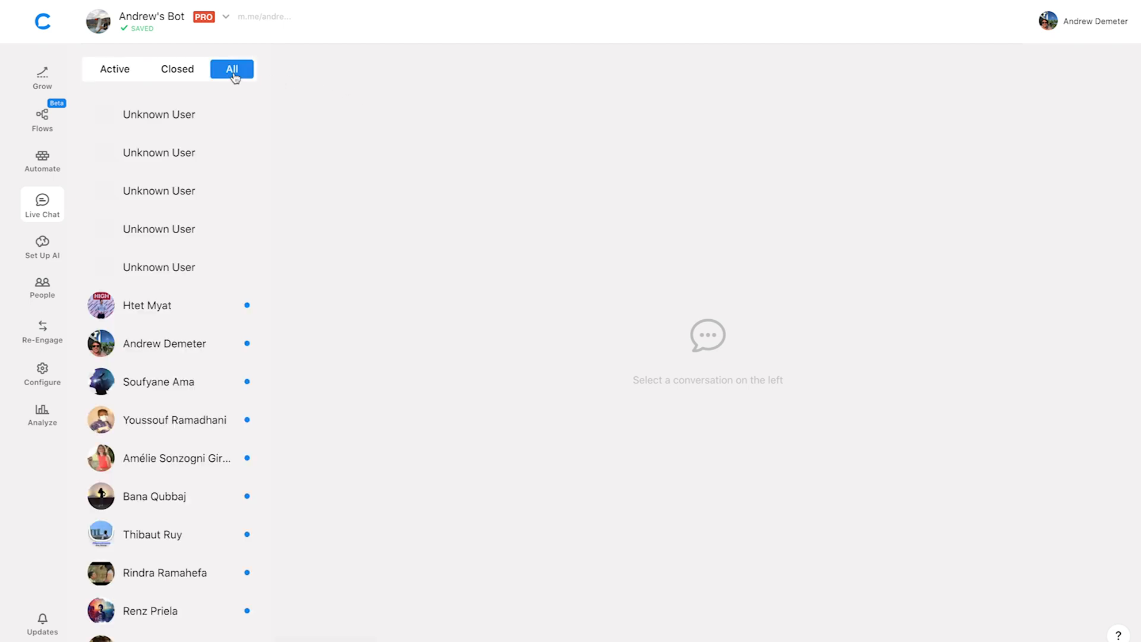
pyautogui.click(160, 114)
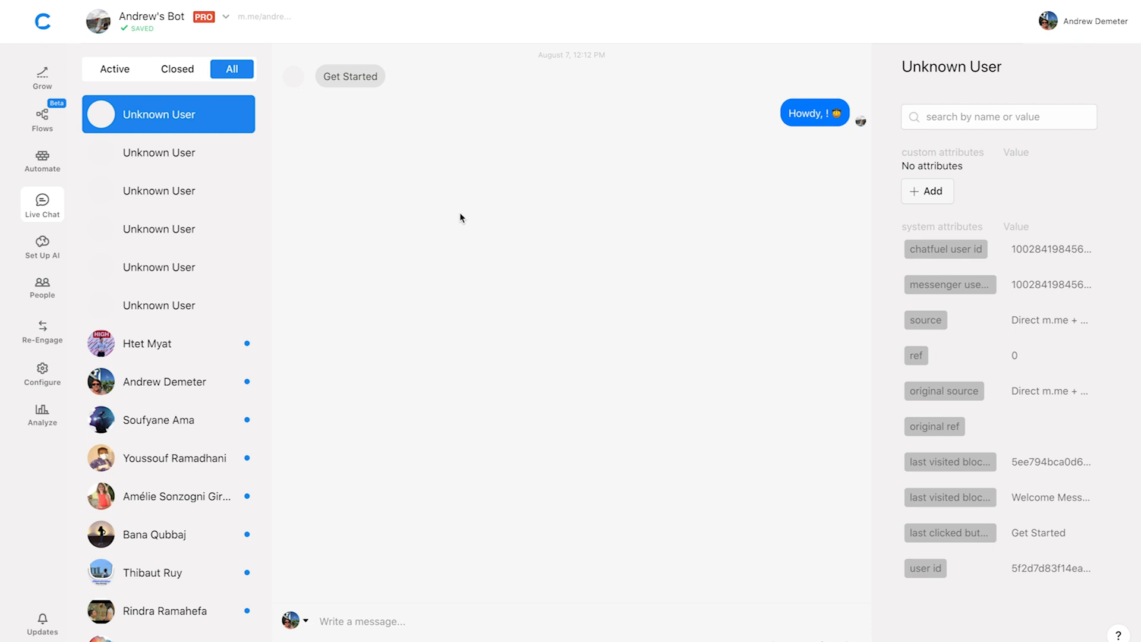
pyautogui.moveTo(430, 203)
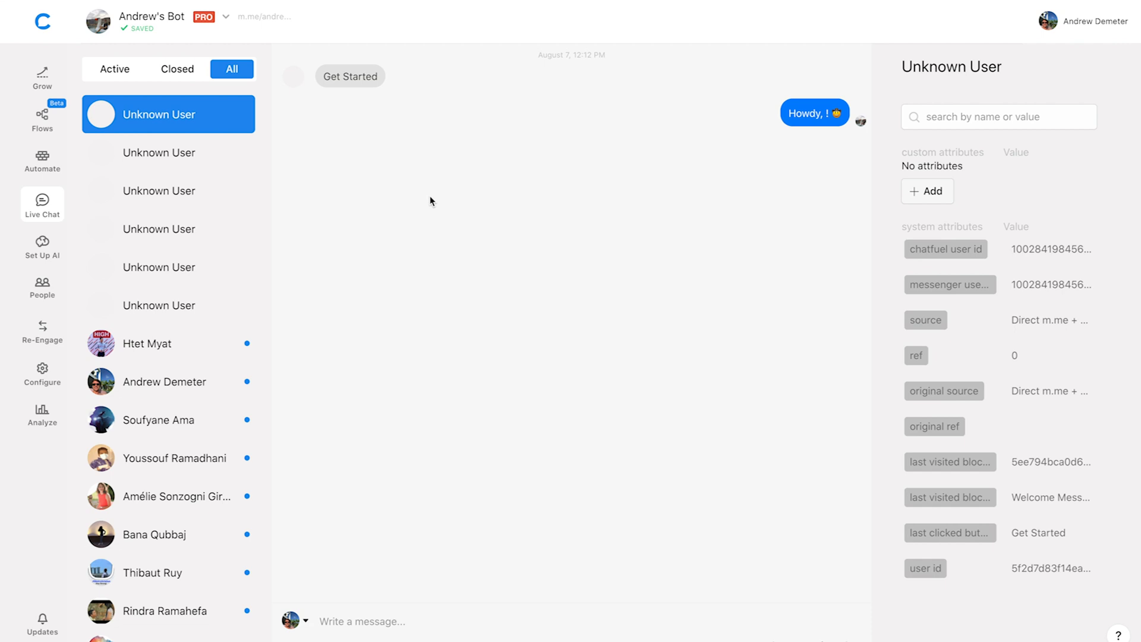
pyautogui.moveTo(481, 163)
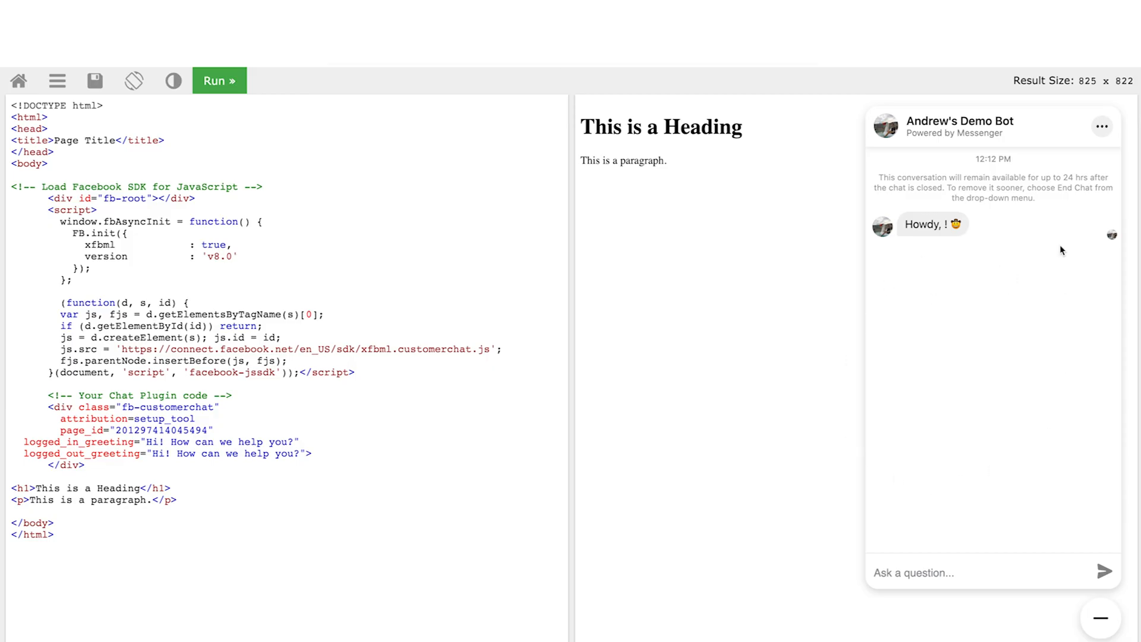
pyautogui.moveTo(1045, 209)
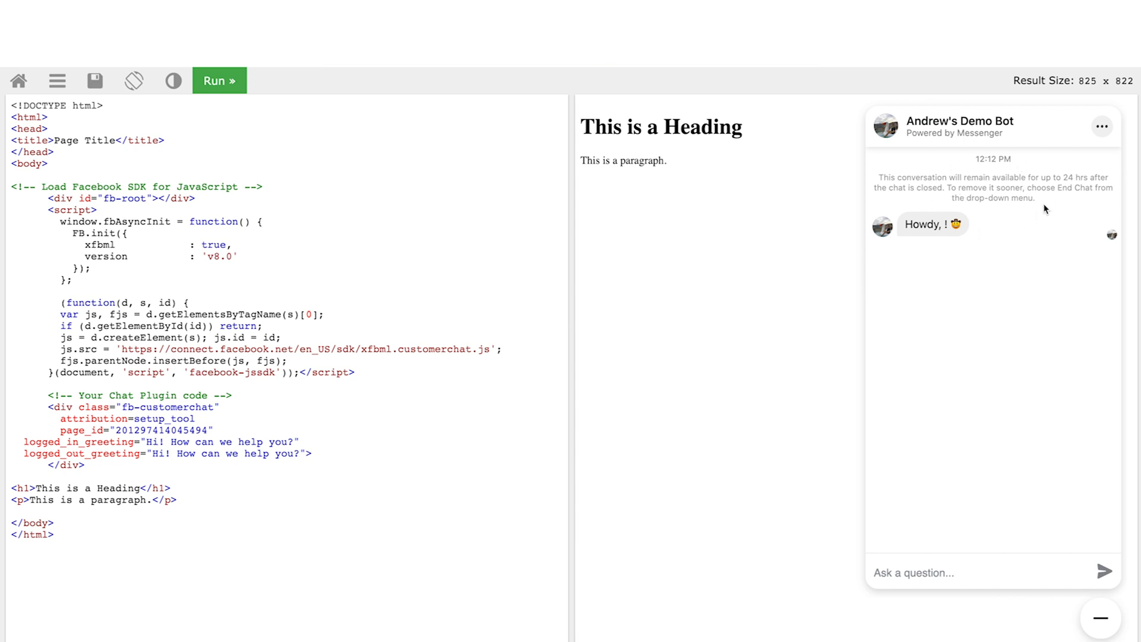